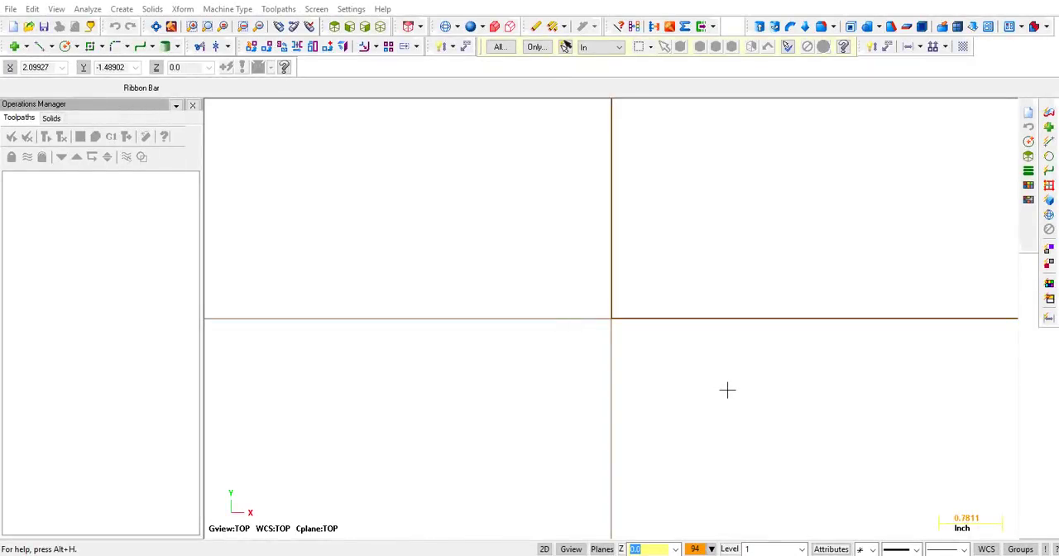
pyautogui.moveTo(313, 260)
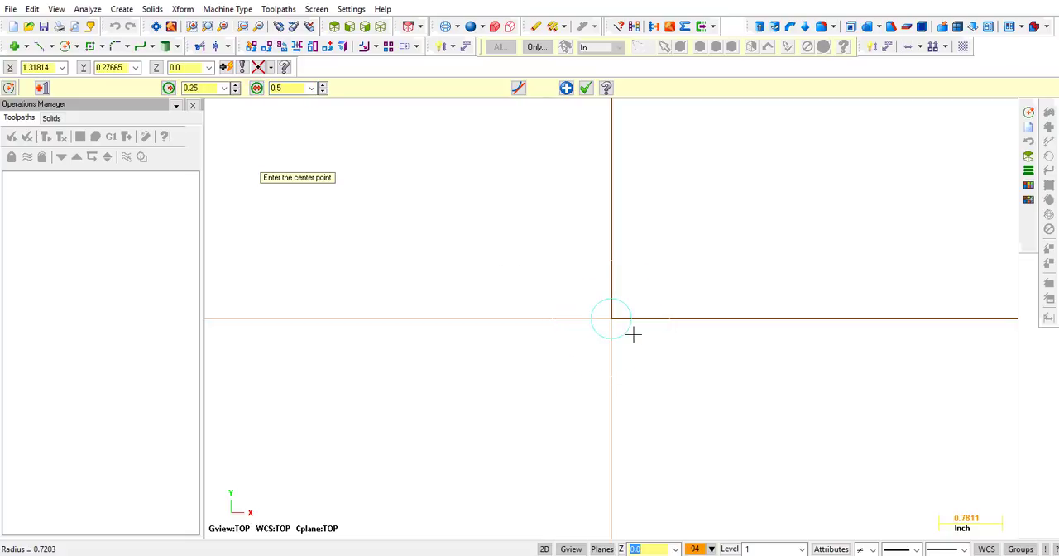
pyautogui.moveTo(609, 324)
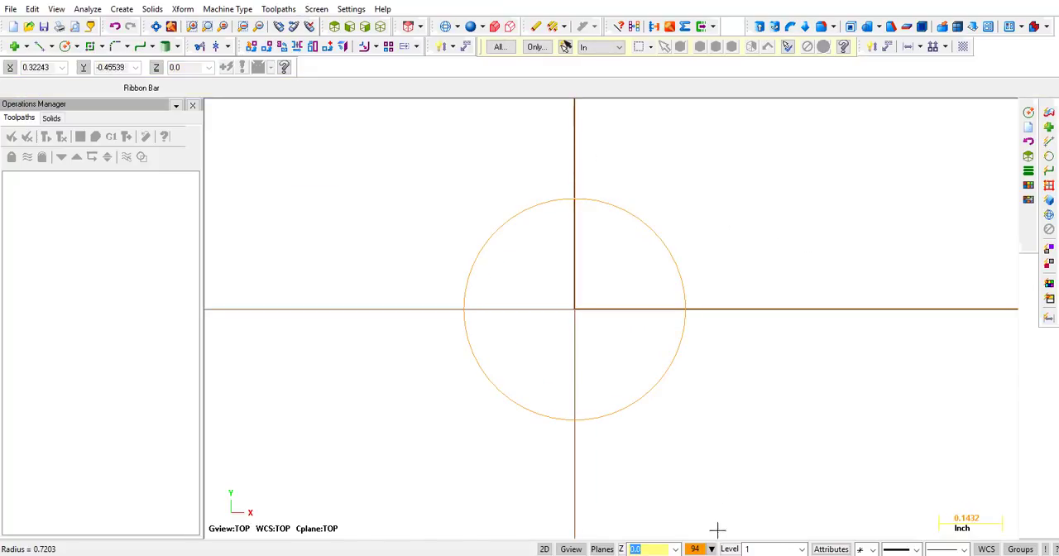
# - Recolour the circle to black via the Attributes colour control
pyautogui.click(821, 46)
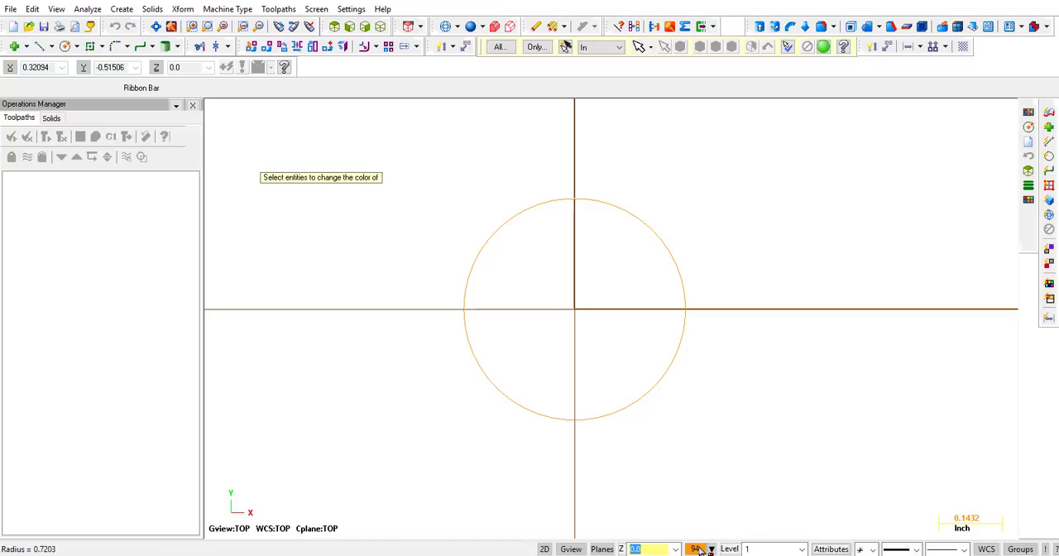
pyautogui.click(824, 47)
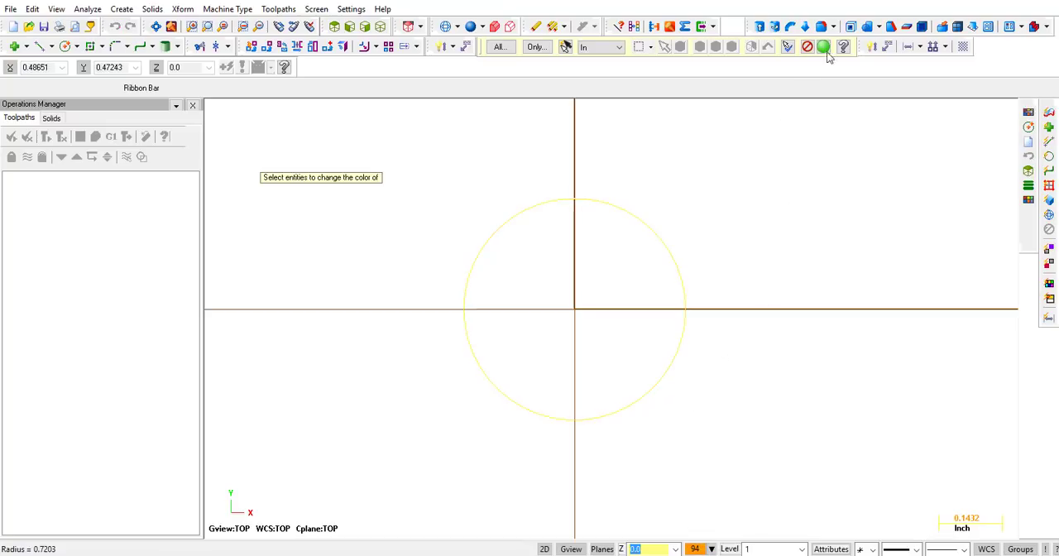
pyautogui.click(824, 46)
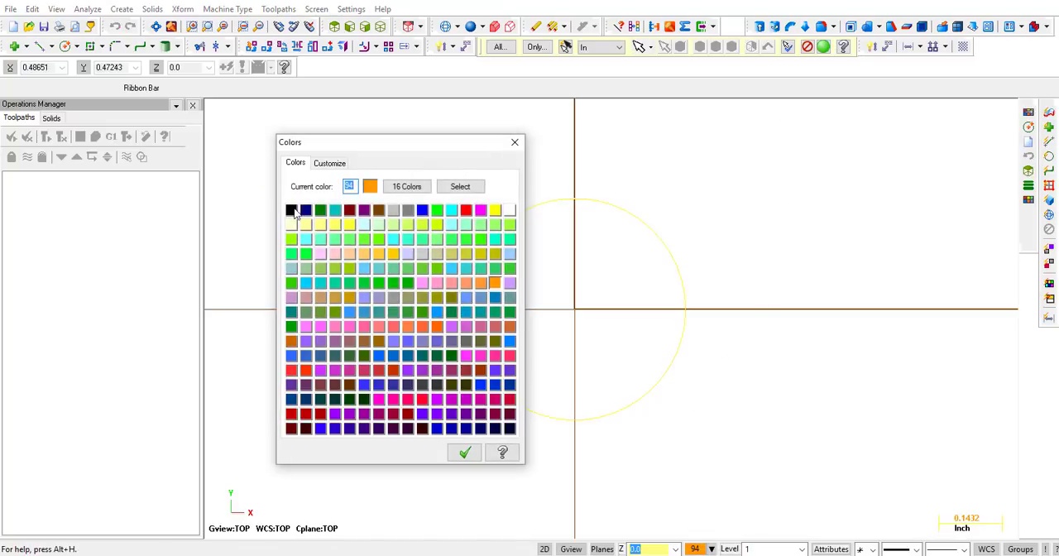
pyautogui.click(464, 451)
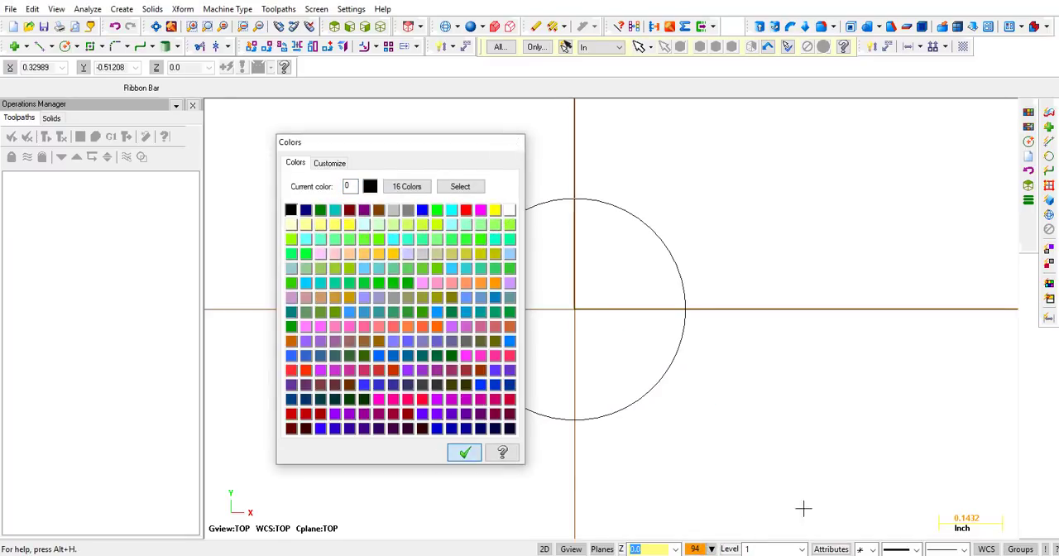
pyautogui.click(464, 452)
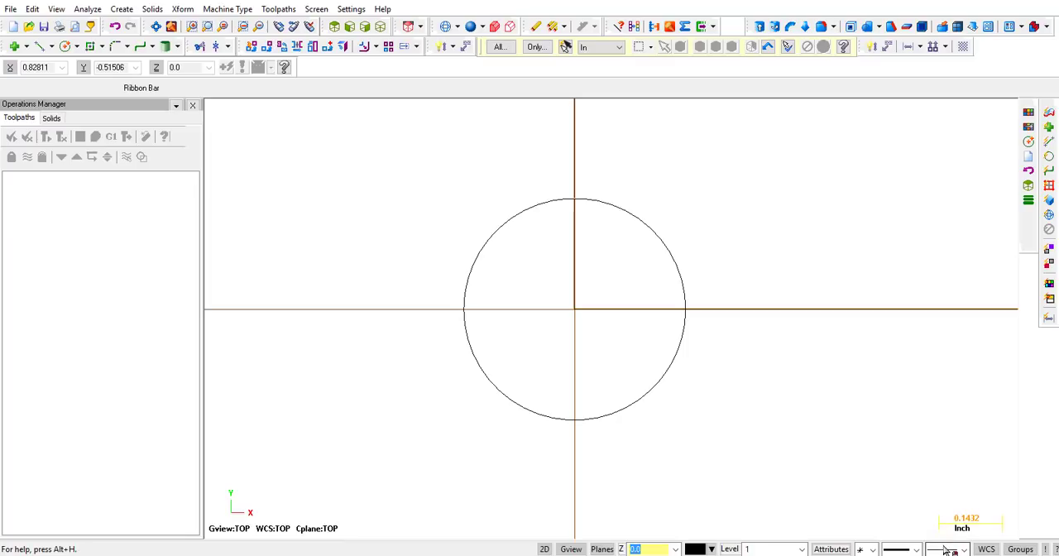
pyautogui.moveTo(952, 550)
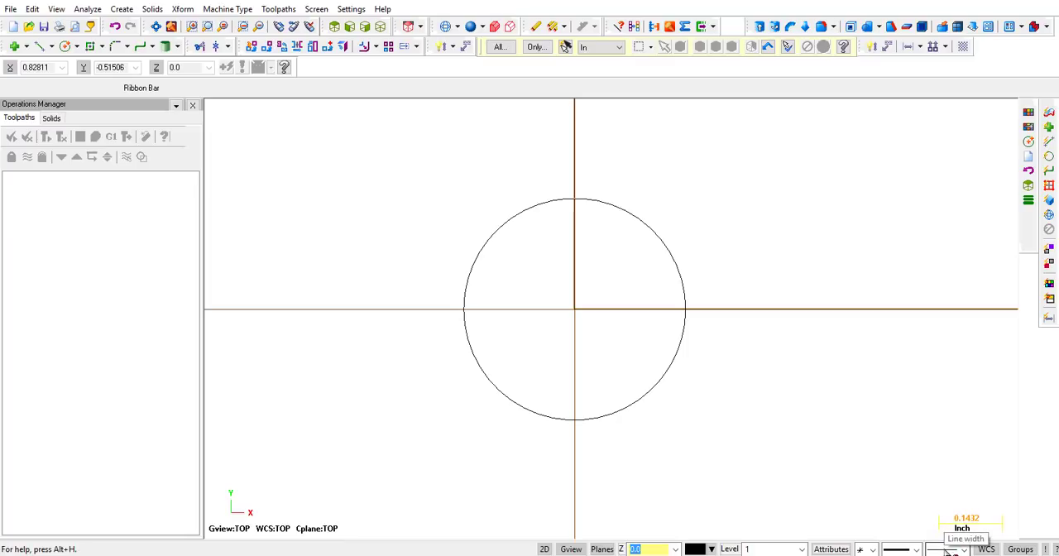
# - Apply a thicker line width to the circle
pyautogui.click(824, 46)
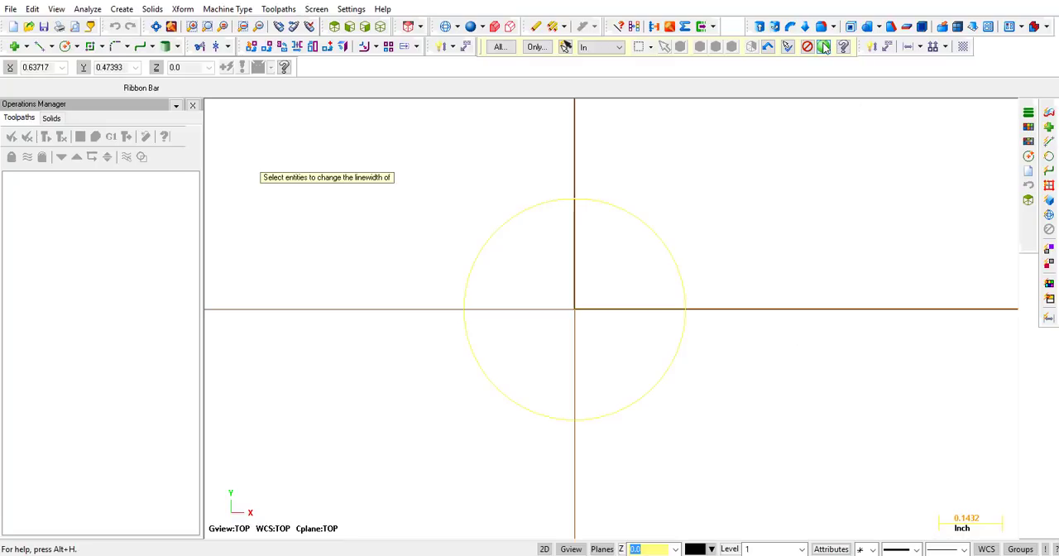
pyautogui.click(825, 46)
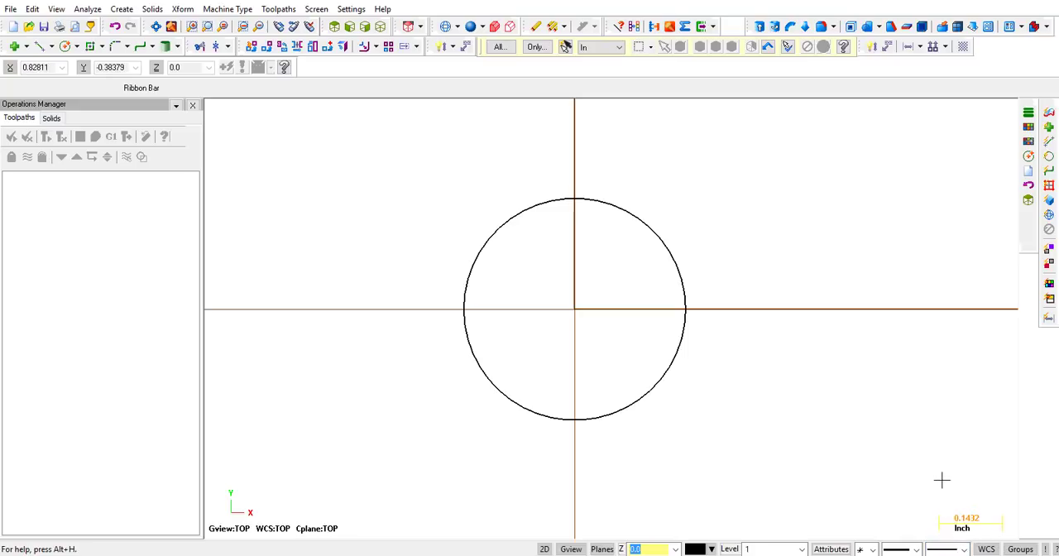
pyautogui.moveTo(801, 427)
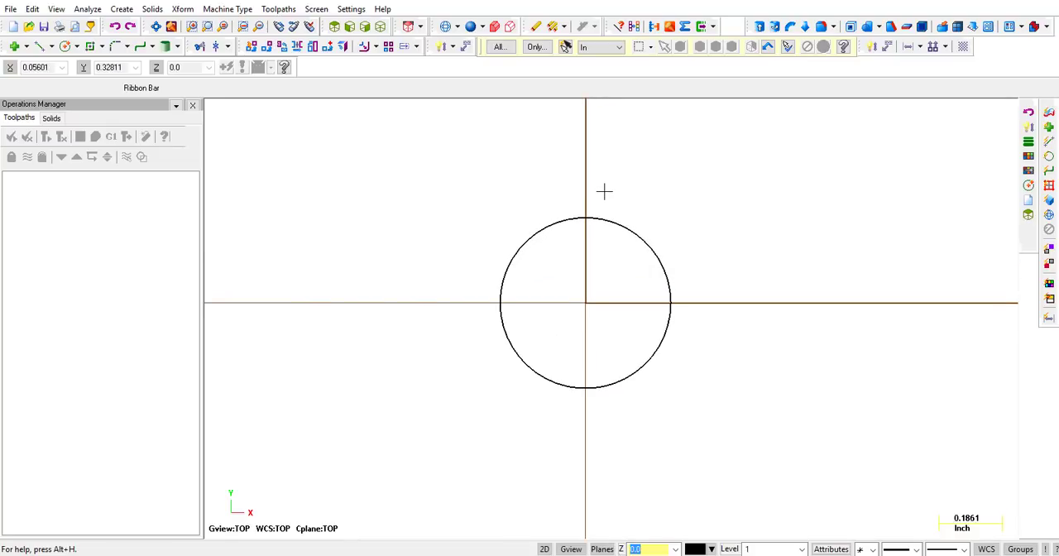
pyautogui.moveTo(672, 200)
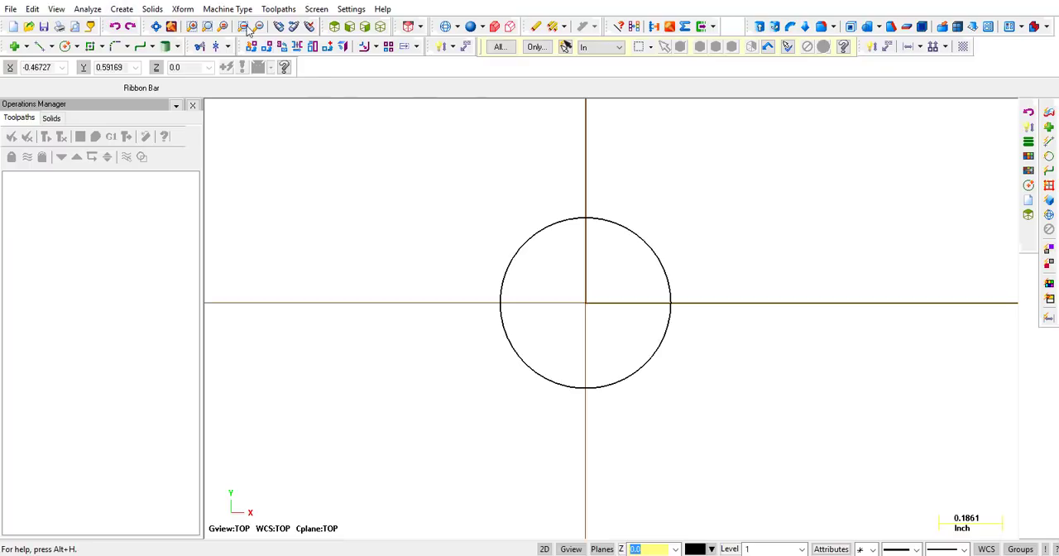
# - Choose the 3-axis VMC mill machine and start a new thread mill toolpath
pyautogui.click(229, 8)
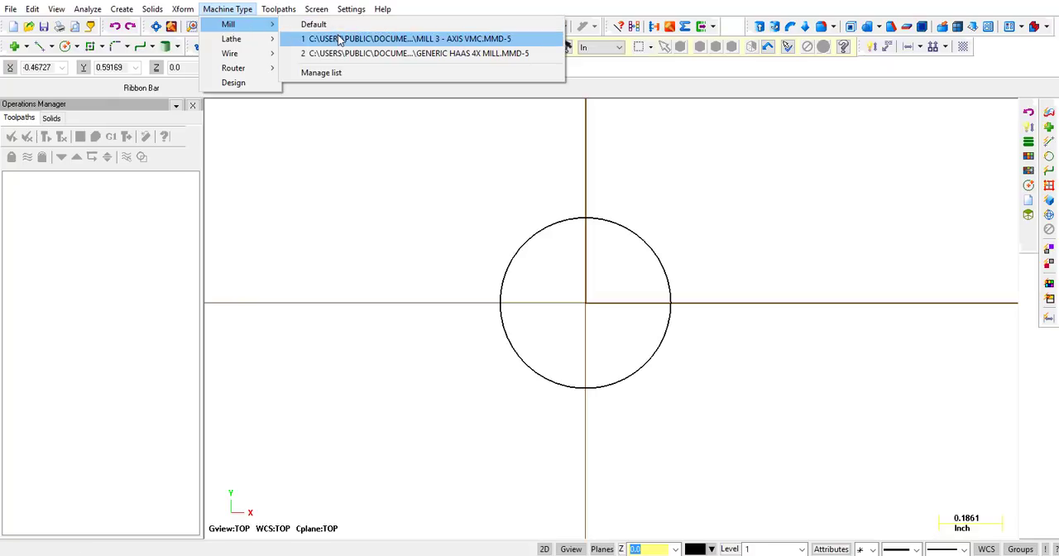
pyautogui.click(406, 40)
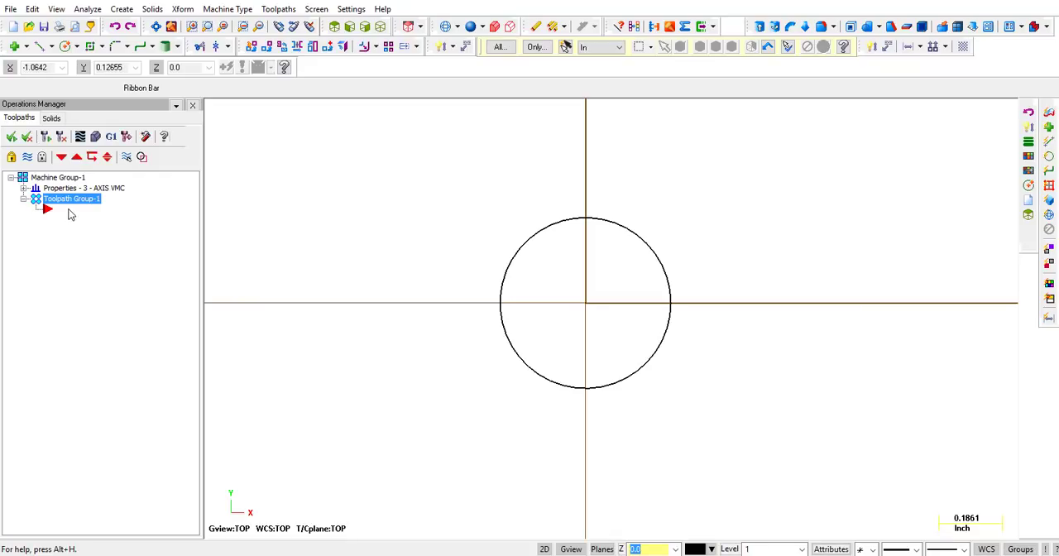
pyautogui.rightClick(70, 198)
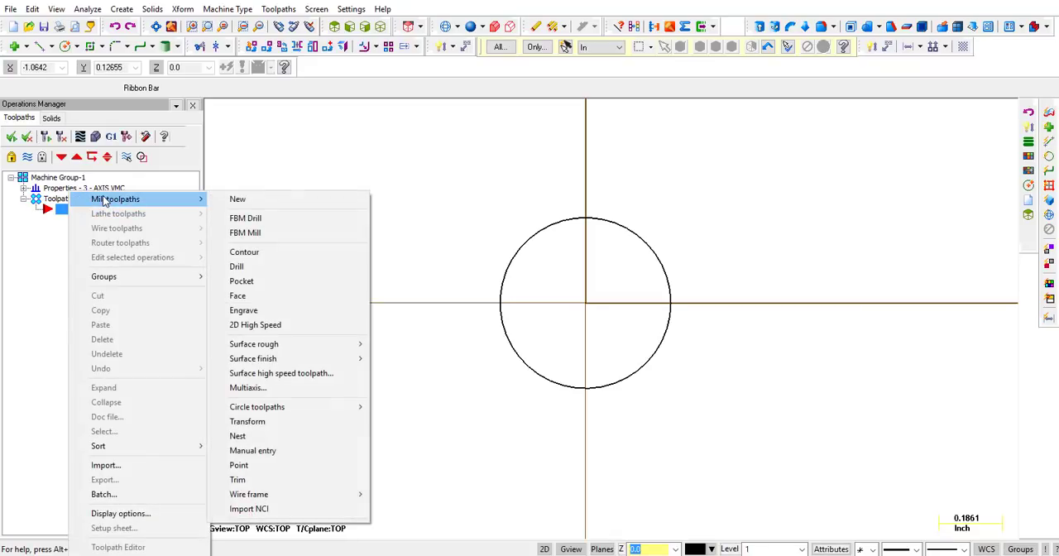
pyautogui.moveTo(256, 407)
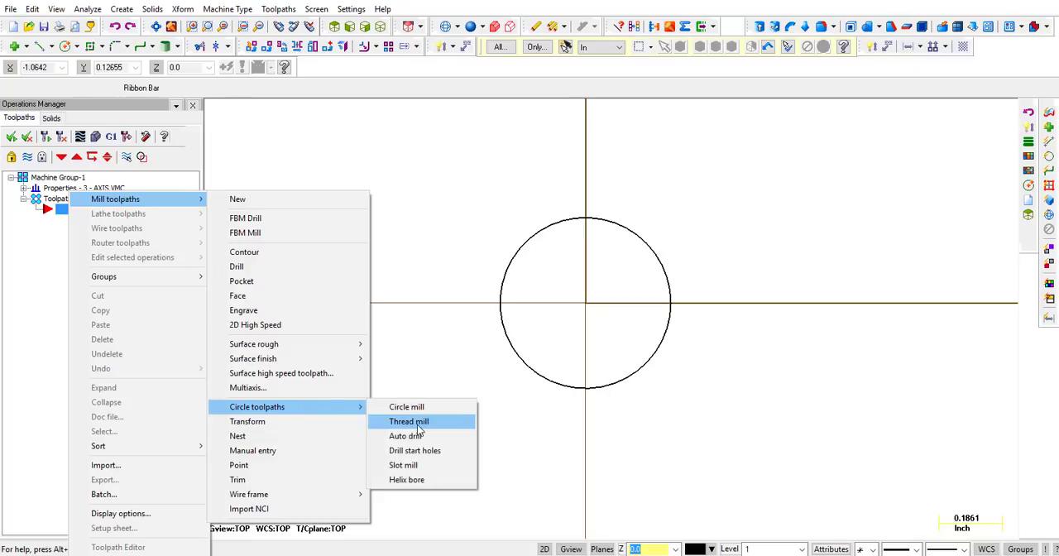
pyautogui.click(409, 421)
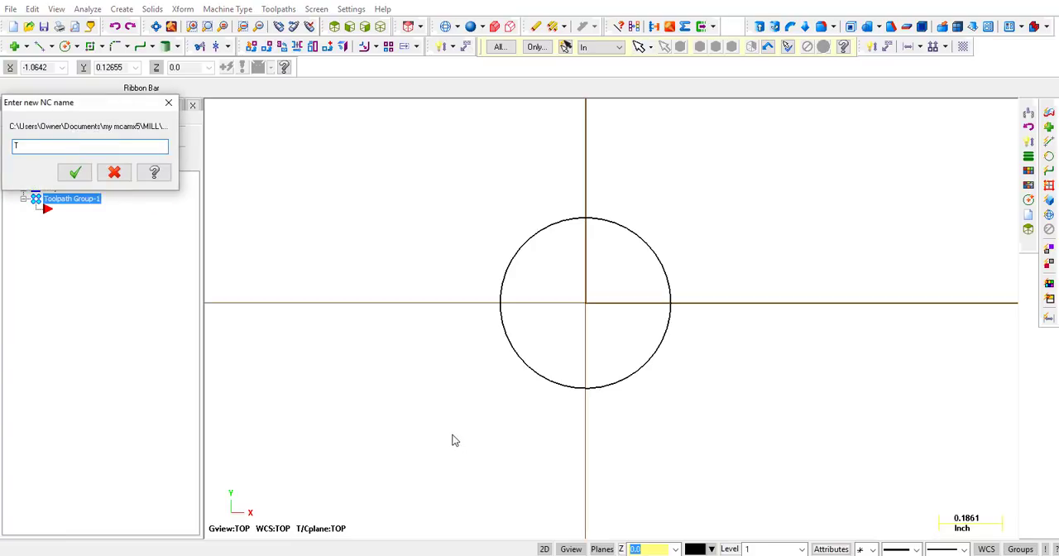
# - Accept the default NC name and select the circle entity as the thread point
pyautogui.click(74, 172)
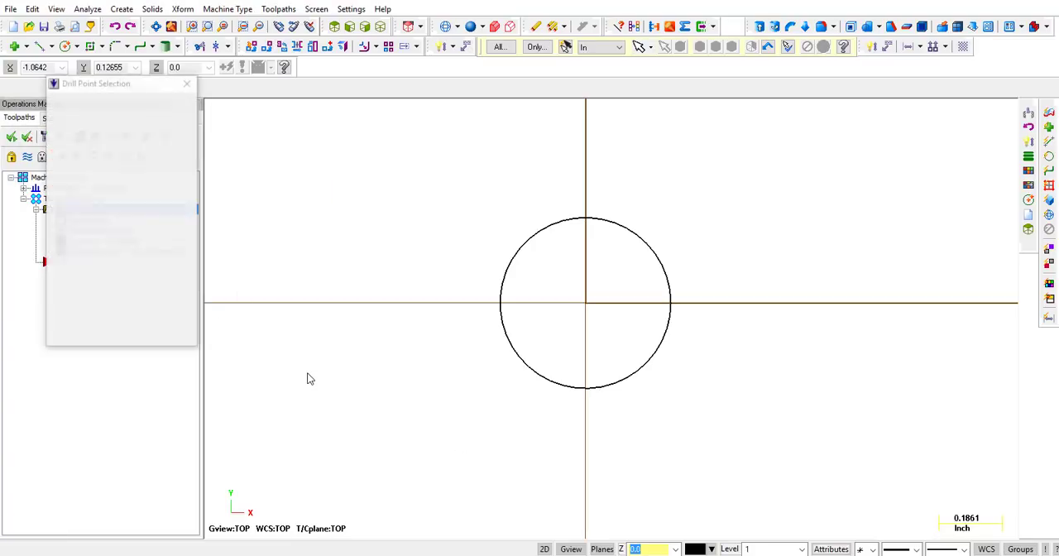
pyautogui.click(116, 146)
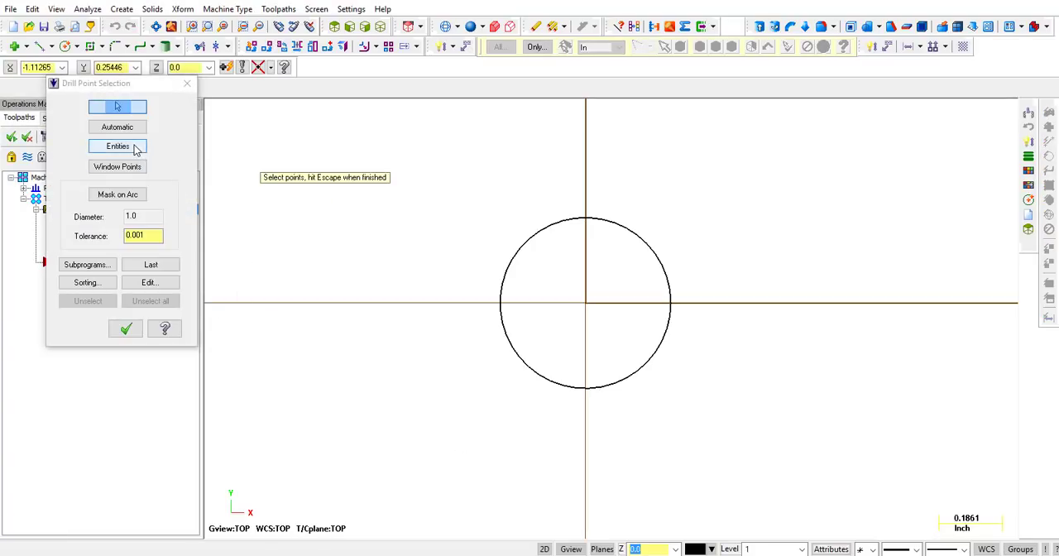
pyautogui.click(115, 145)
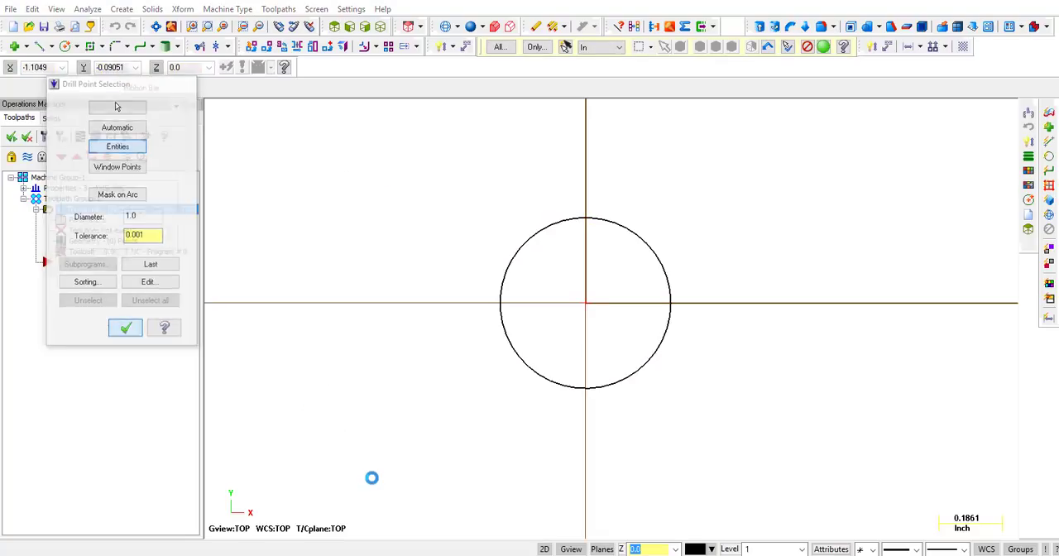
pyautogui.click(126, 328)
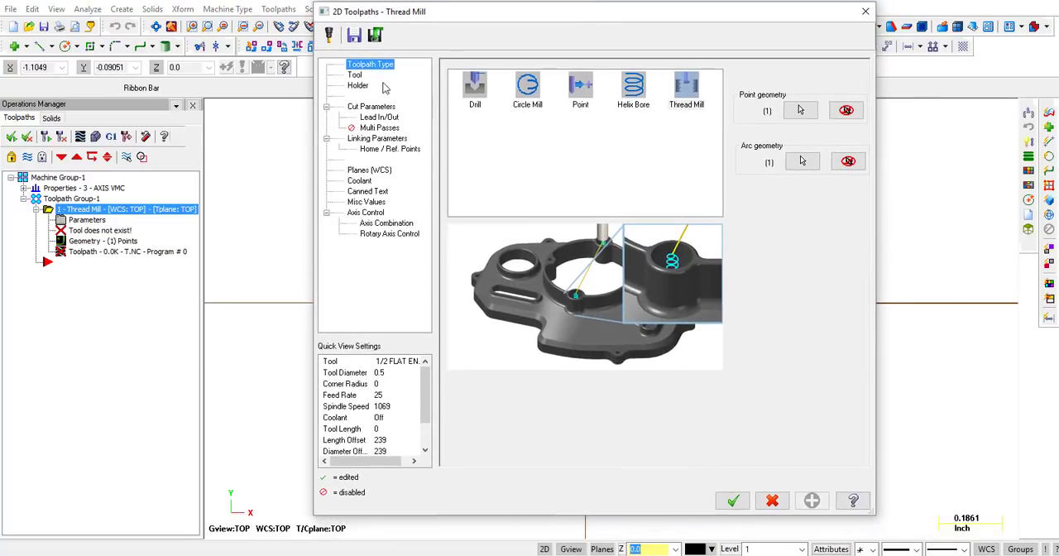
# - Assign the 5/16 FLAT ENDMILL from the tool library to the thread mill operation
pyautogui.click(354, 74)
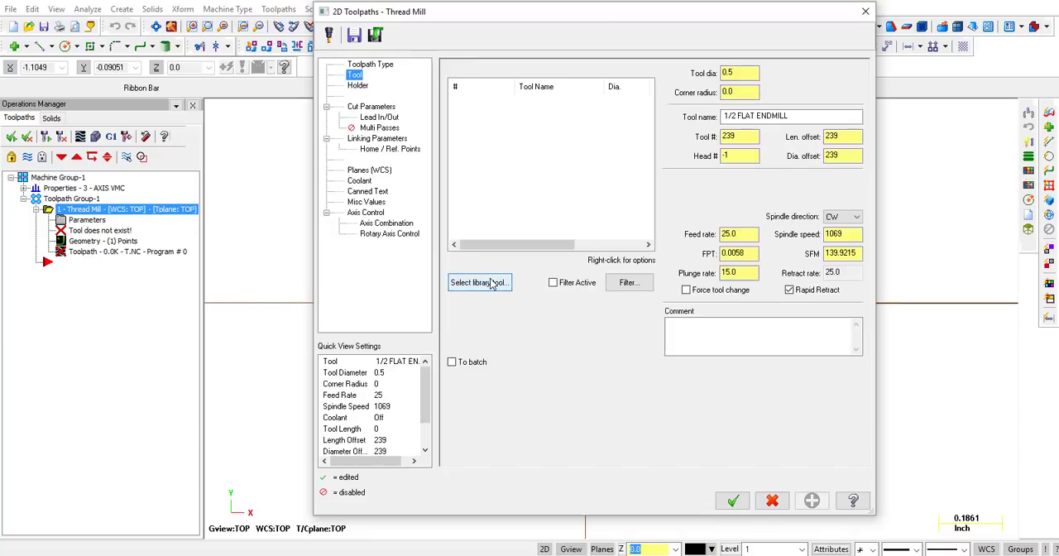
pyautogui.click(478, 281)
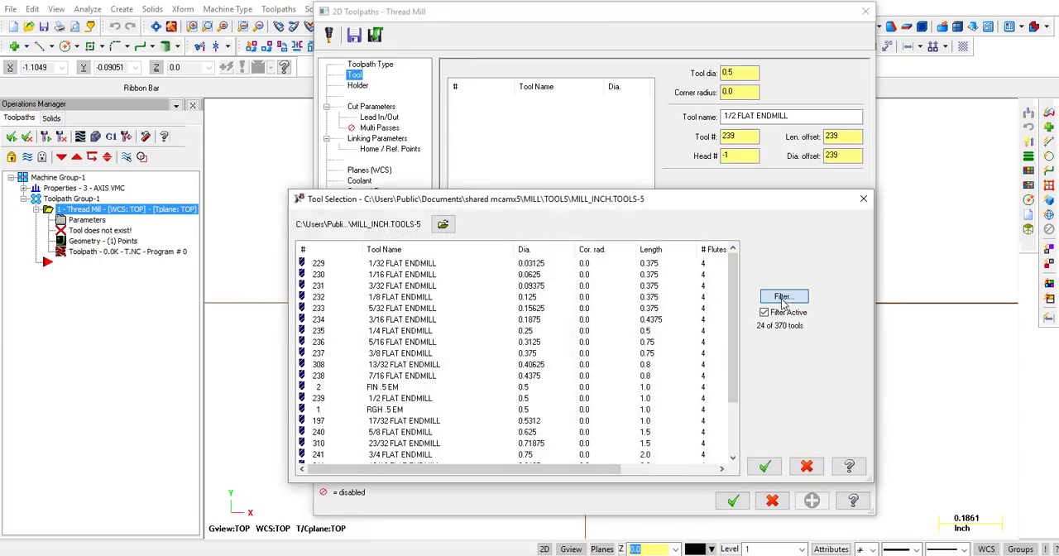
pyautogui.click(783, 296)
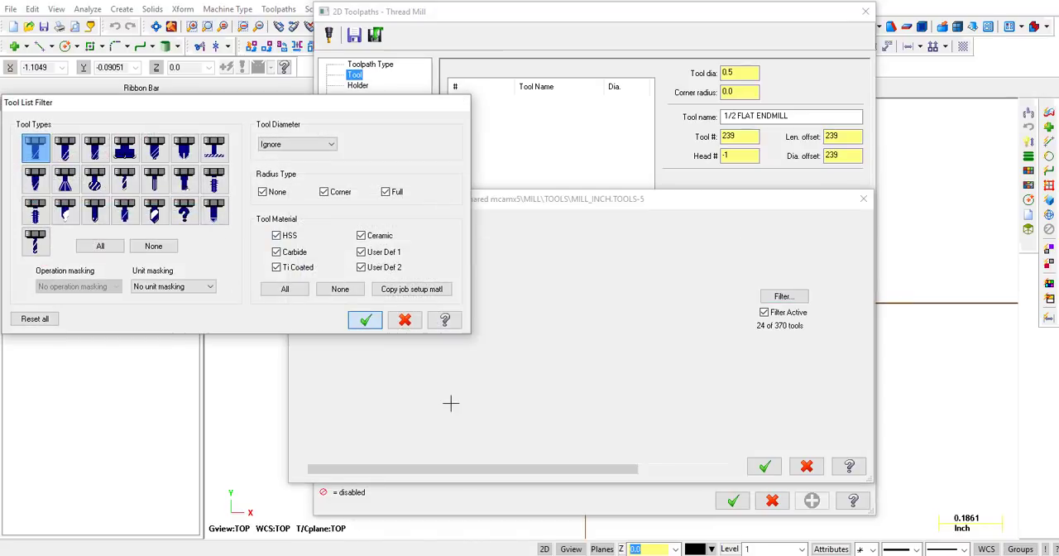
pyautogui.click(366, 319)
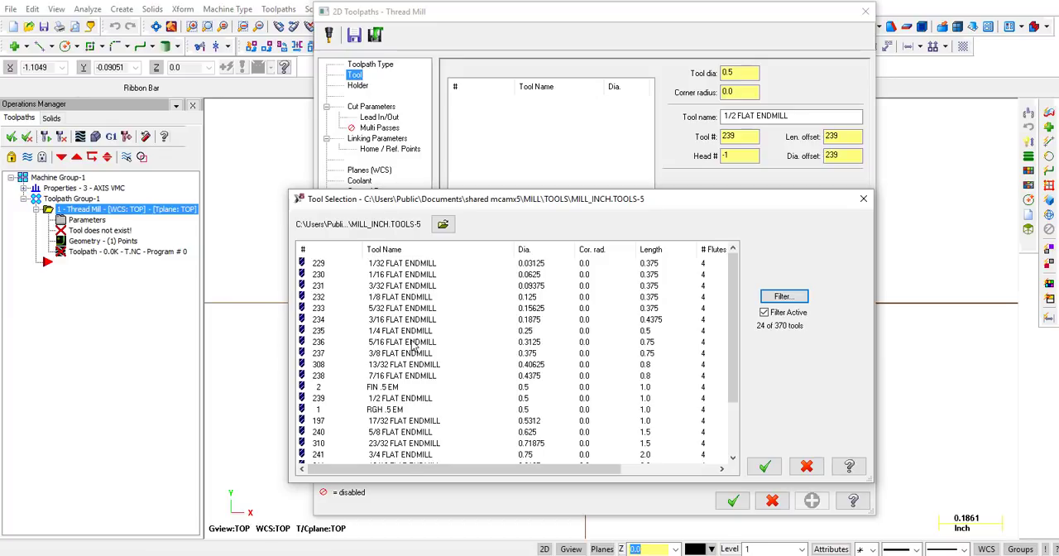
pyautogui.click(401, 341)
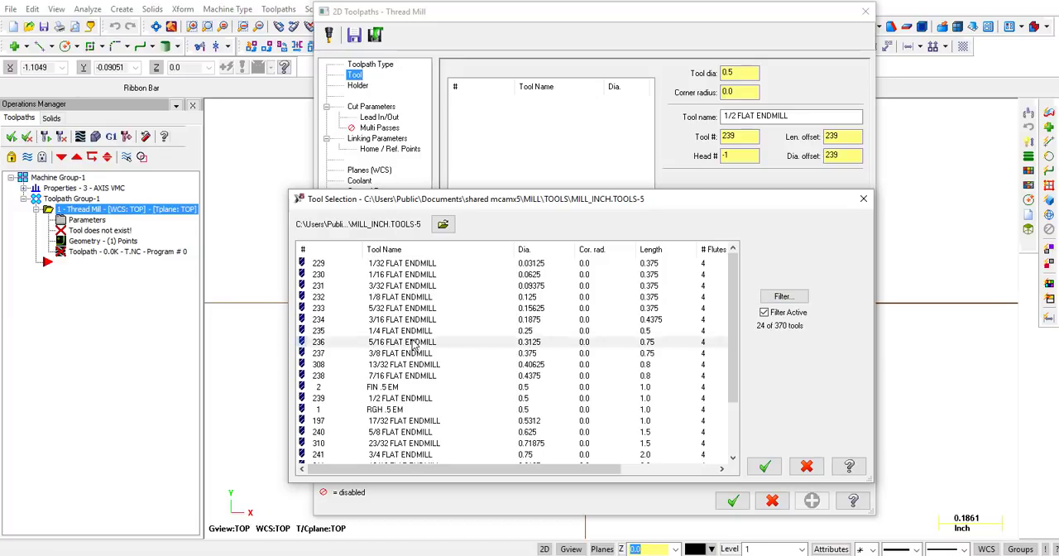
pyautogui.click(400, 341)
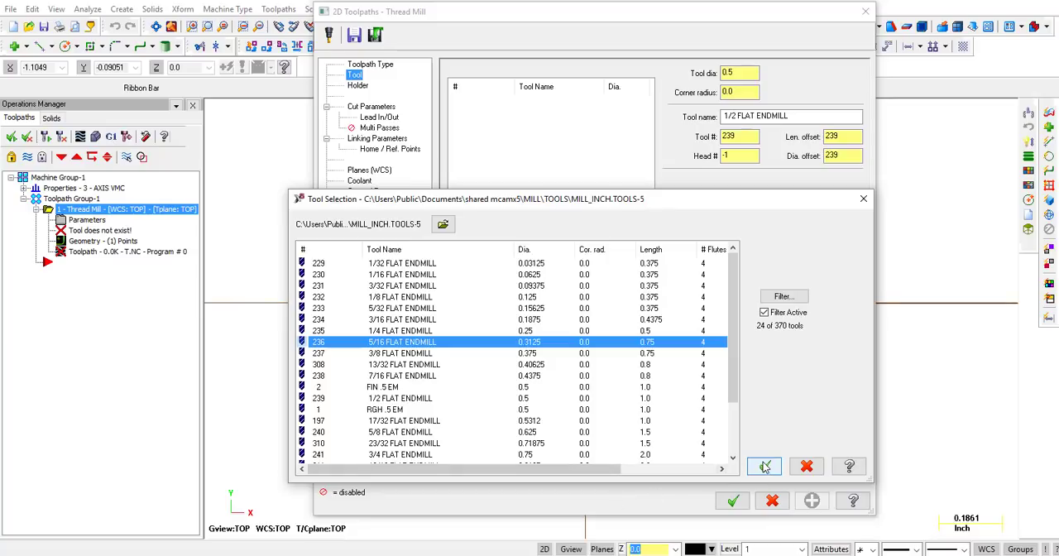
pyautogui.click(763, 467)
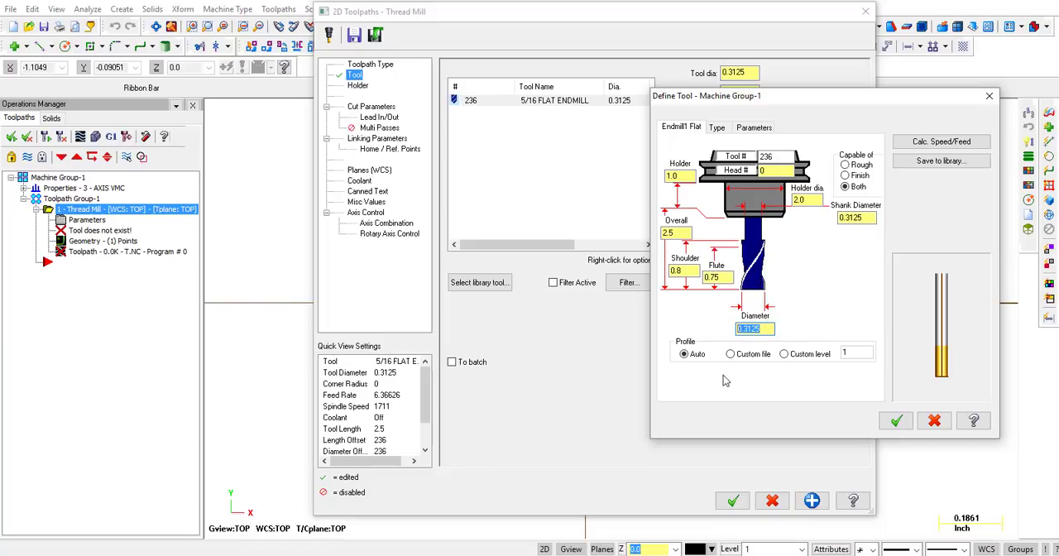
# - Set spindle speed 1528 at 125 SFM, zero feed and plunge rates, comment THREADMILL
pyautogui.click(753, 327)
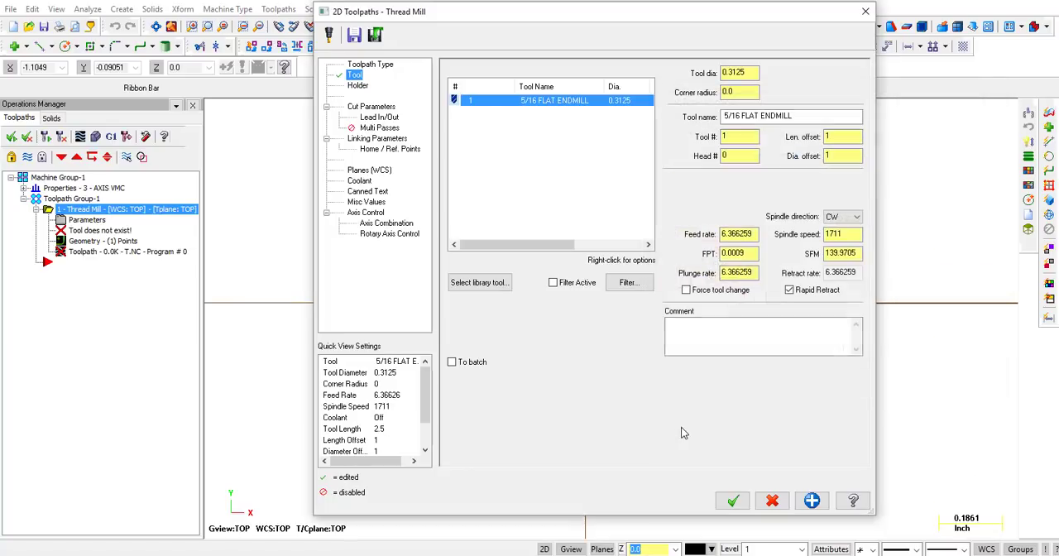
pyautogui.click(841, 234)
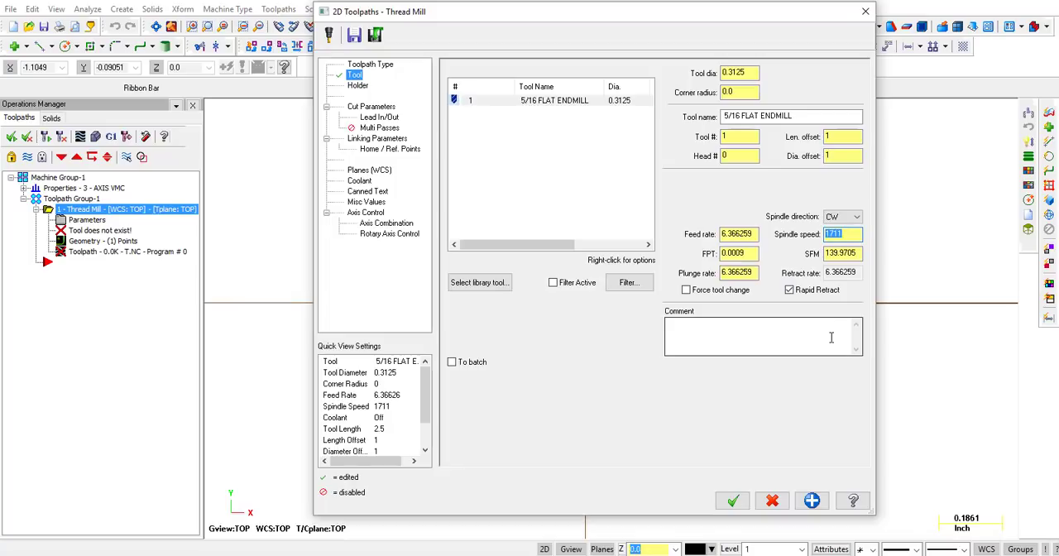
pyautogui.click(841, 253)
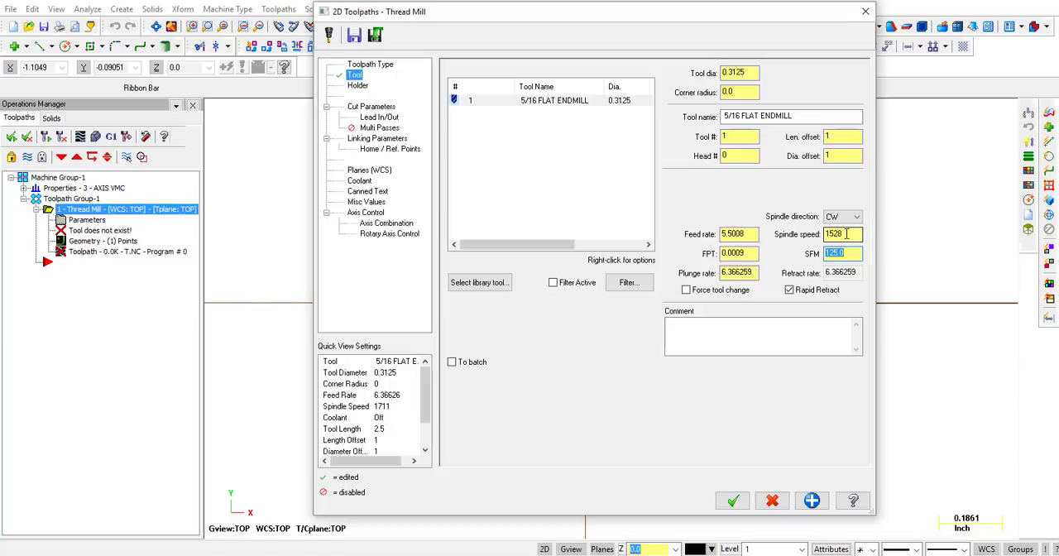
pyautogui.click(836, 254)
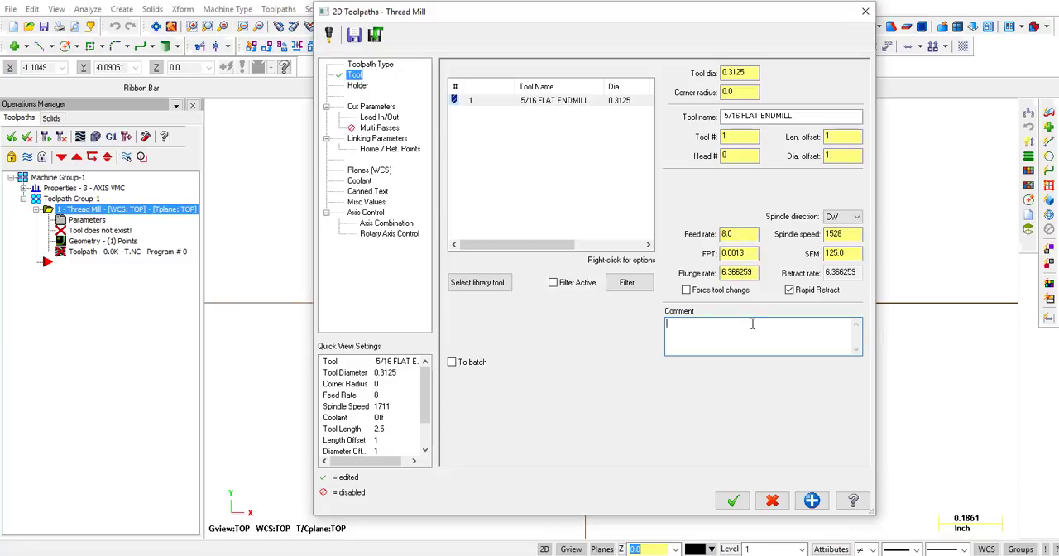
pyautogui.write('THREADMILL')
pyautogui.click(739, 271)
pyautogui.write('20')
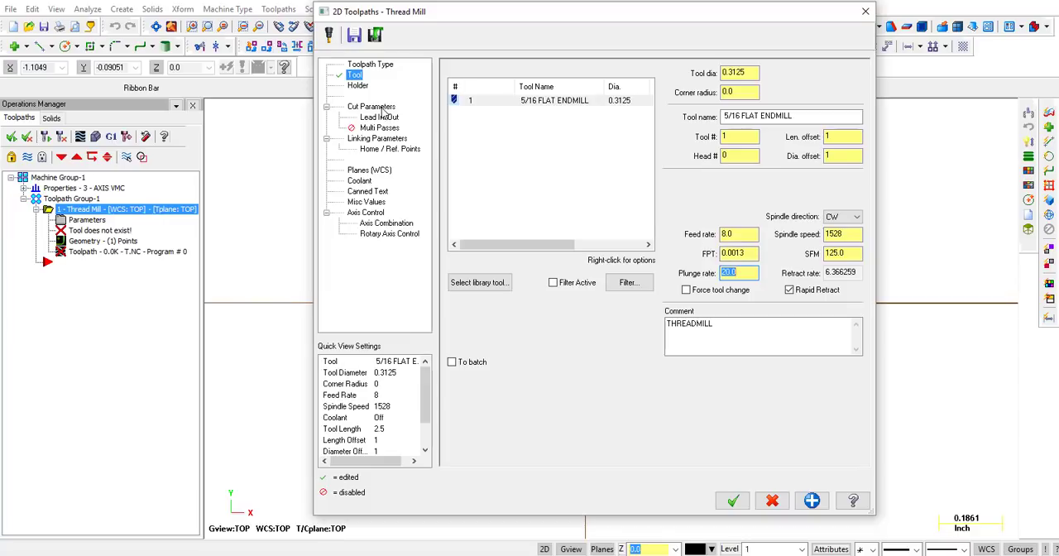
# - Enter a thread pitch of 1/13 inch (0.076923) in Cut Parameters
pyautogui.click(370, 106)
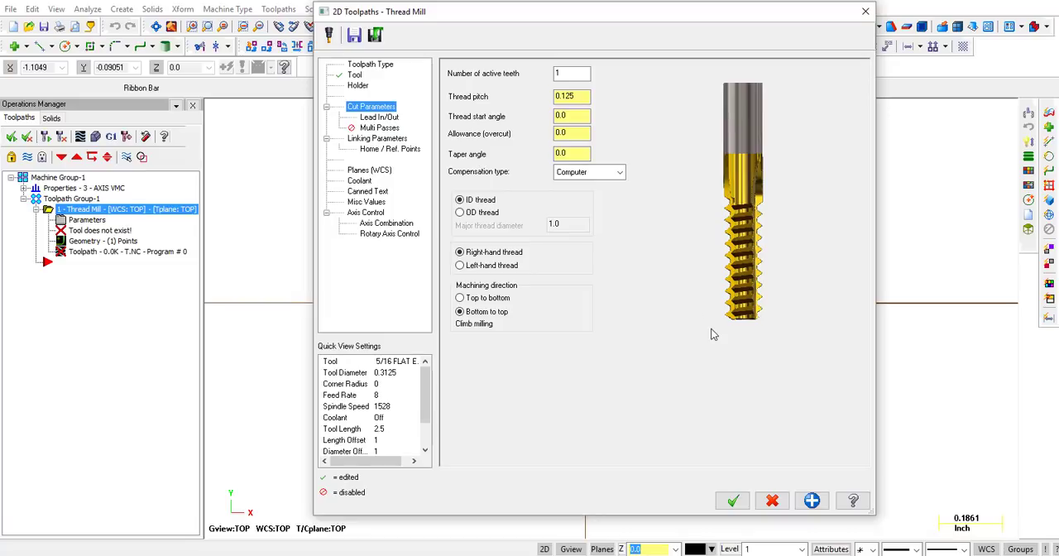
pyautogui.moveTo(637, 337)
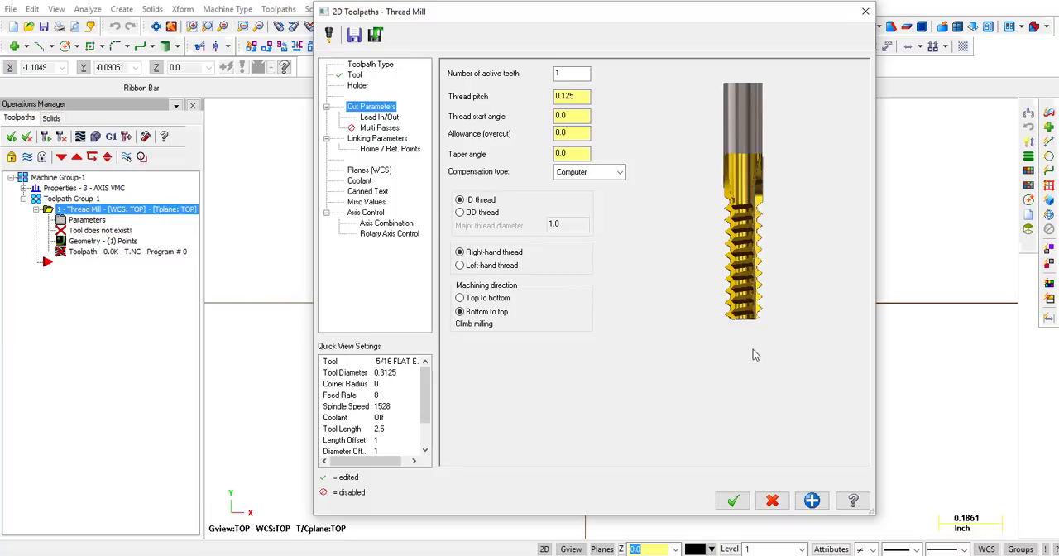
pyautogui.moveTo(738, 384)
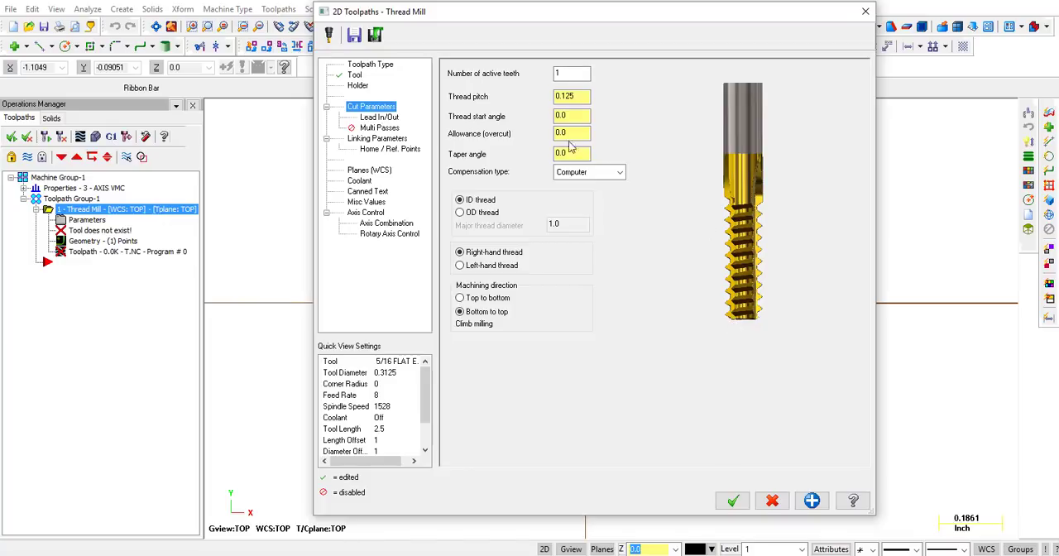
pyautogui.click(571, 96)
pyautogui.write('1')
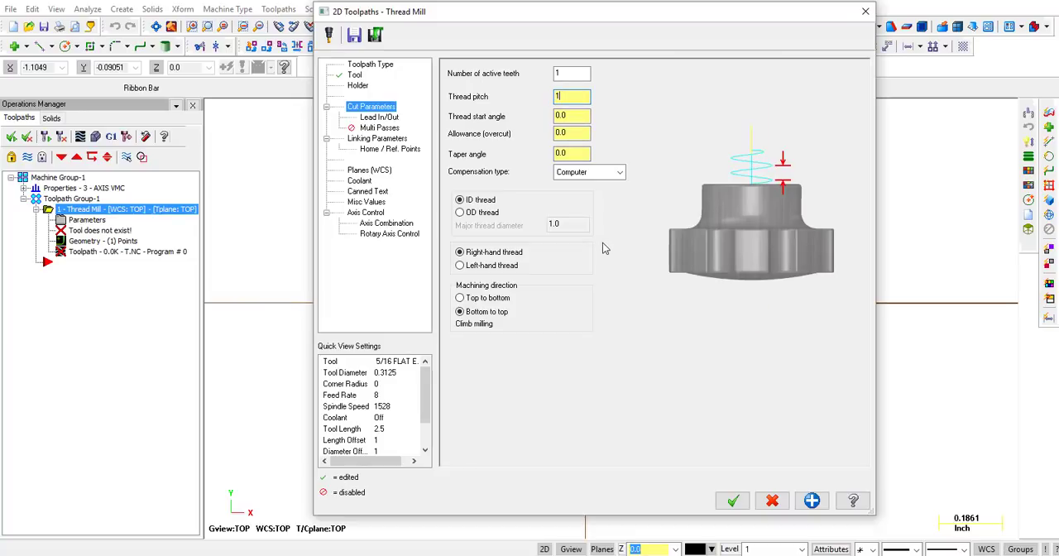
pyautogui.write('/13')
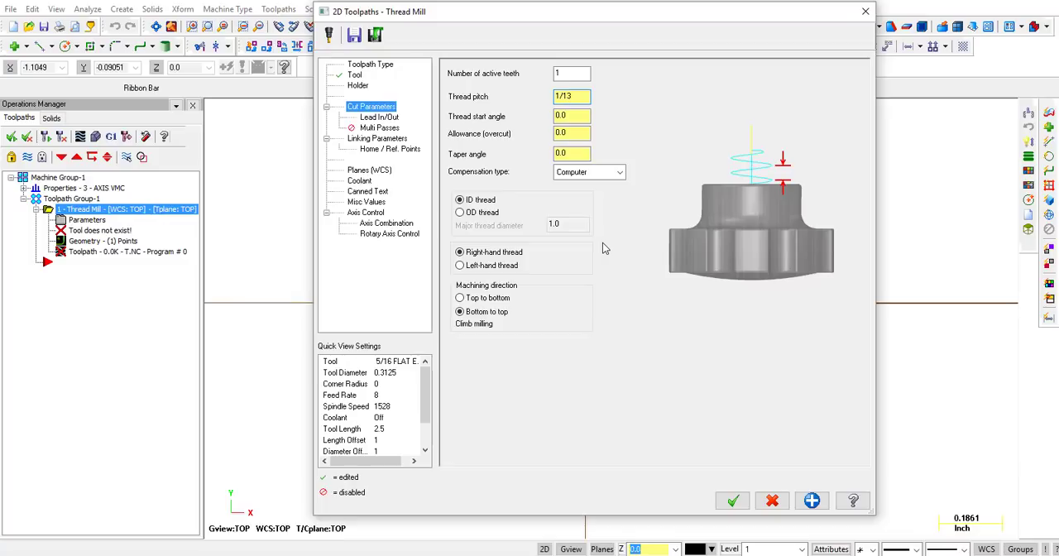
pyautogui.write('0.076923')
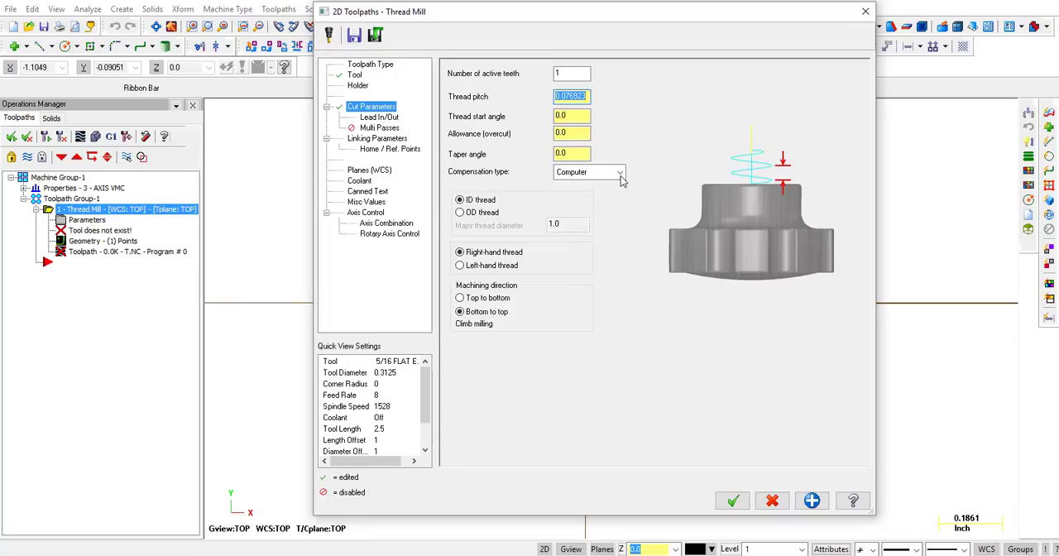
# - Use Wear compensation and cut the thread top to bottom with conventional milling
pyautogui.click(619, 172)
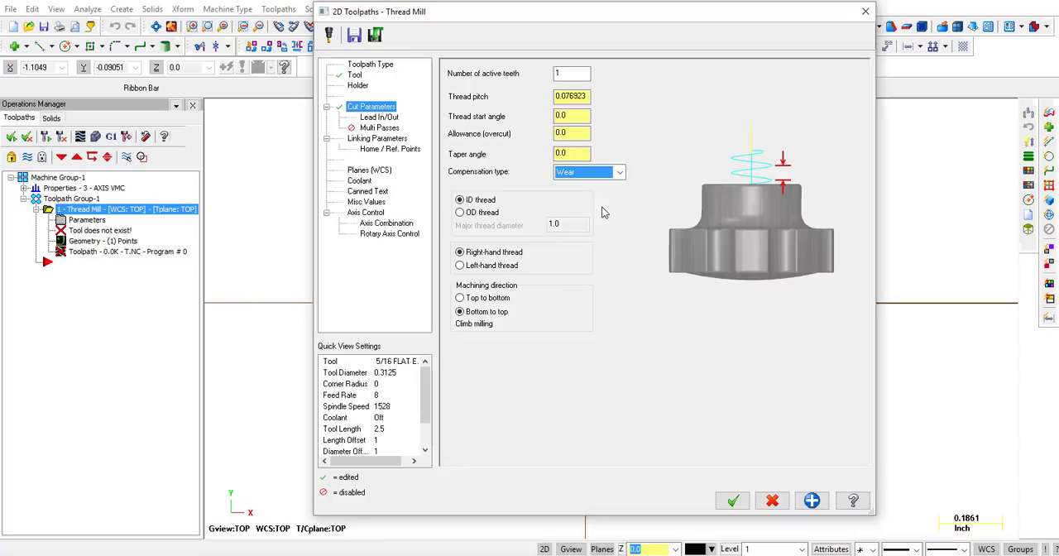
pyautogui.click(460, 198)
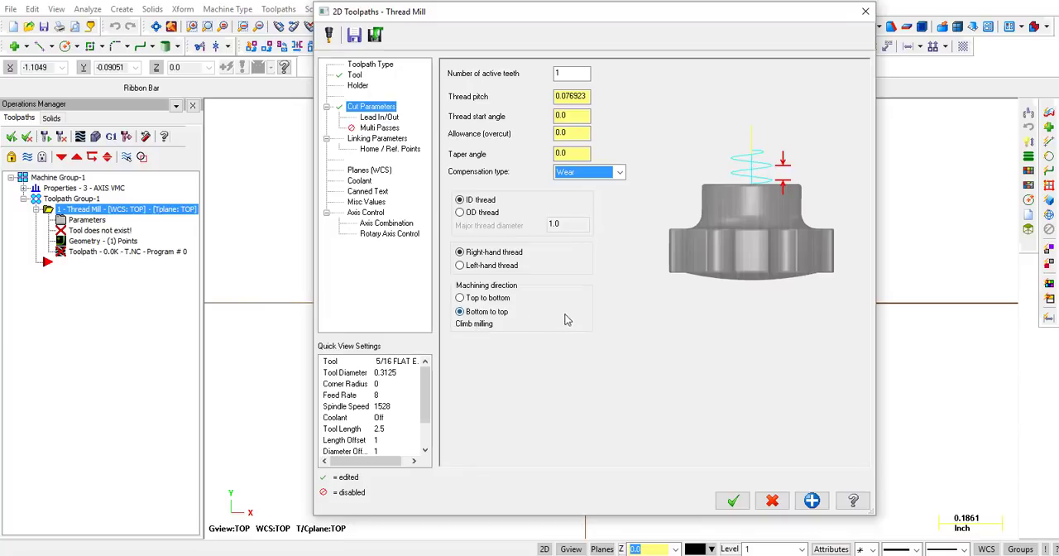
pyautogui.click(461, 297)
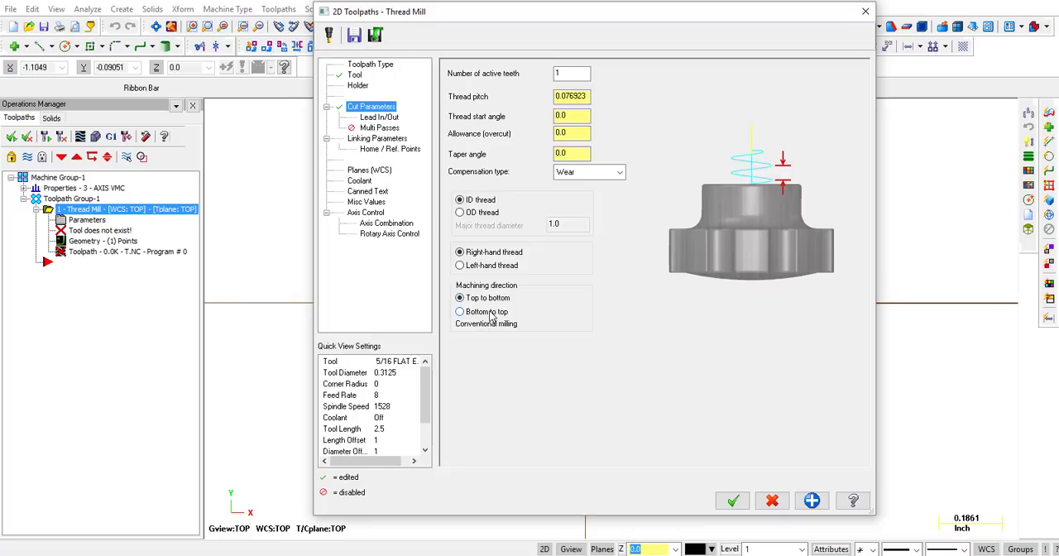
pyautogui.click(460, 298)
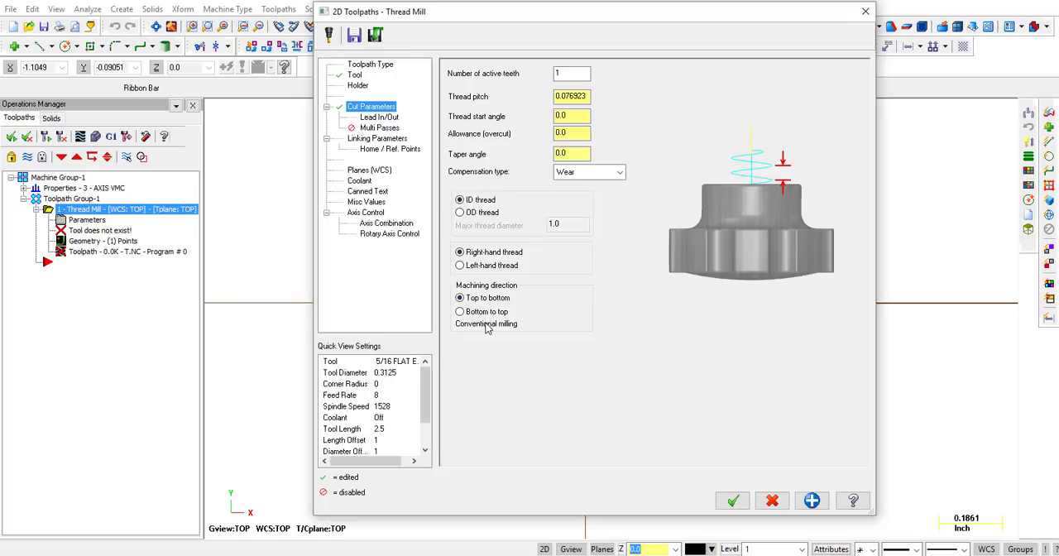
pyautogui.click(460, 252)
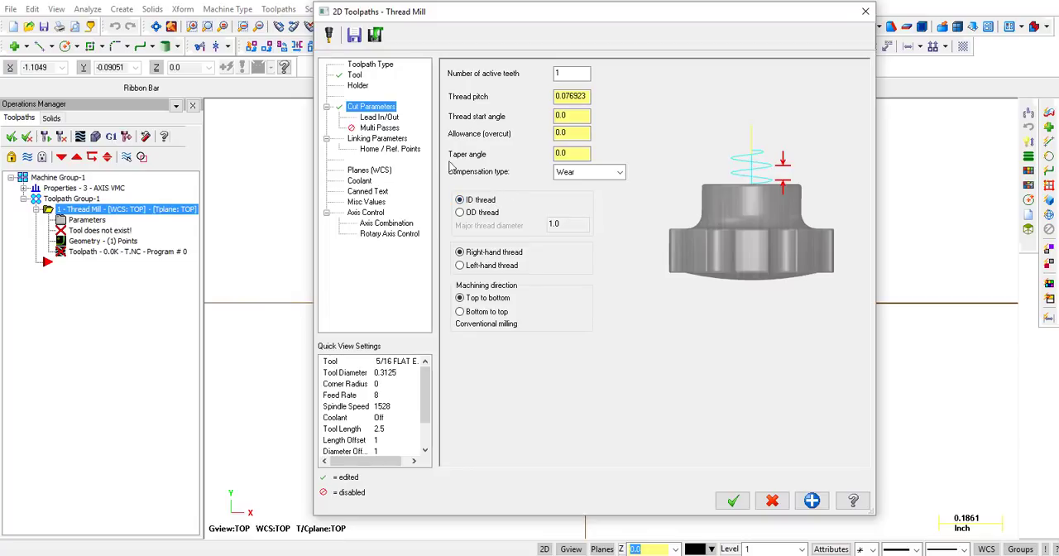
# - Zero the entry/exit arc clearance and keep helical entry/exit only at the thread bottom
pyautogui.click(379, 116)
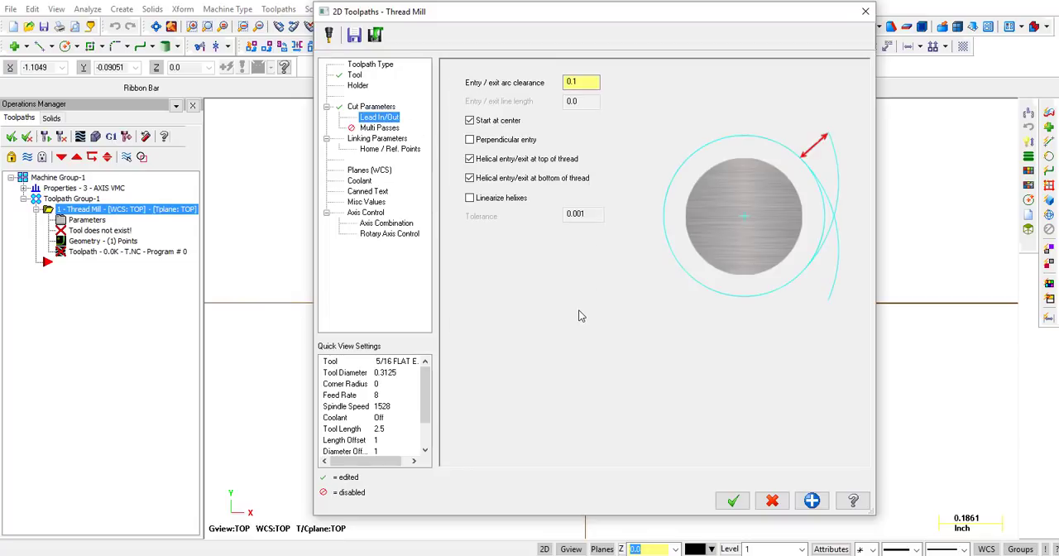
pyautogui.click(583, 82)
pyautogui.write('0')
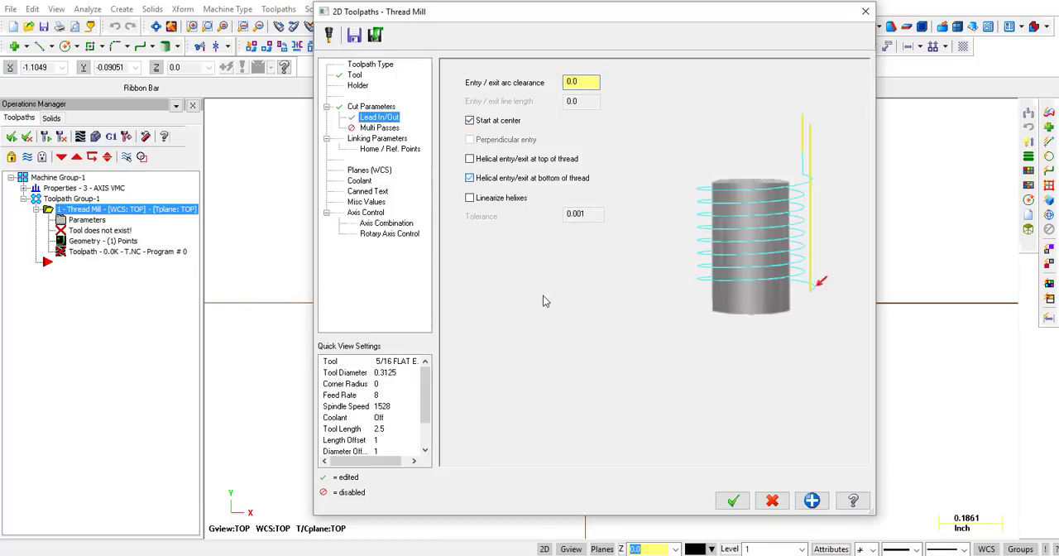
pyautogui.click(470, 177)
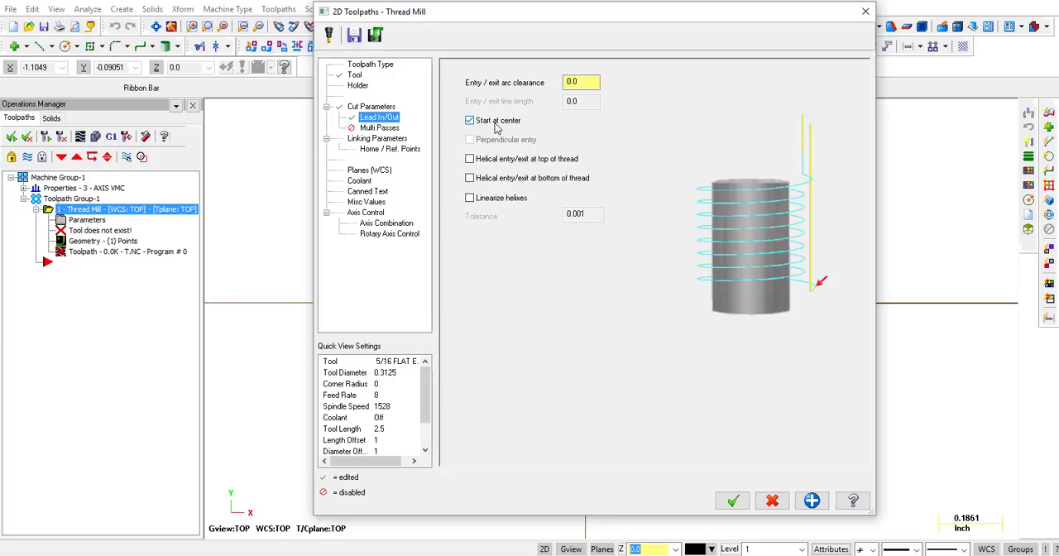
pyautogui.click(378, 139)
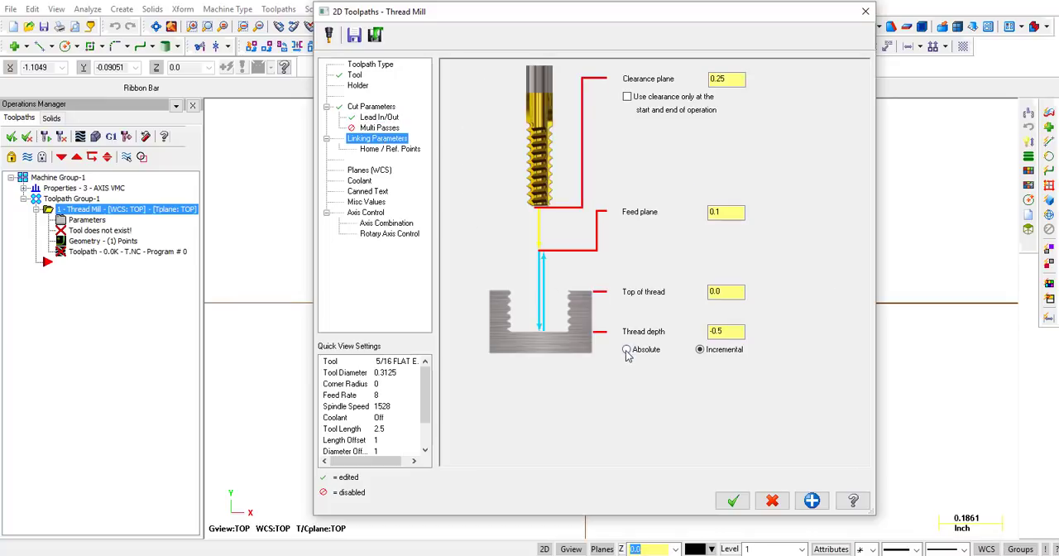
# - Make the -0.5 thread depth absolute and set flood coolant On, After
pyautogui.click(627, 350)
pyautogui.write('1')
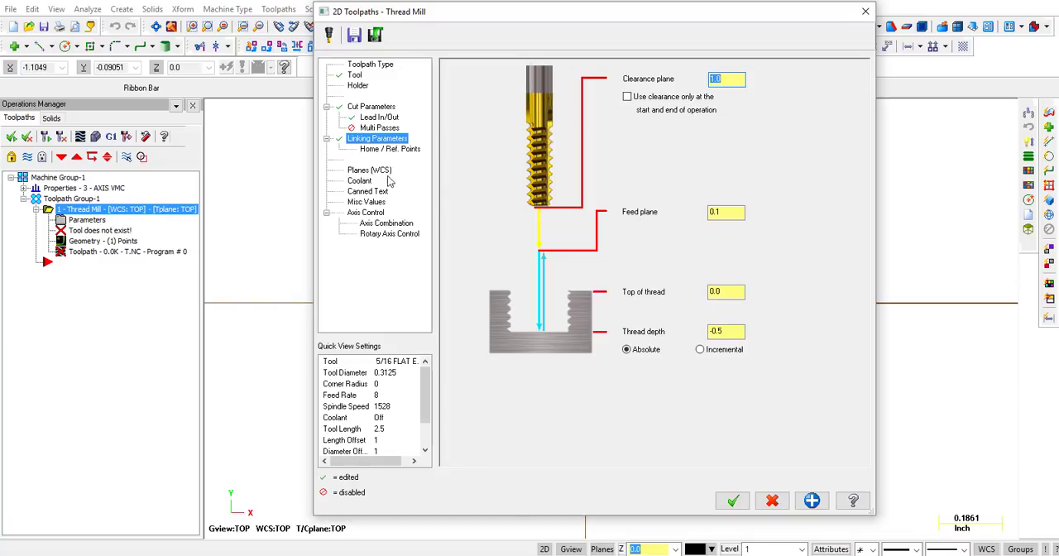
pyautogui.click(370, 170)
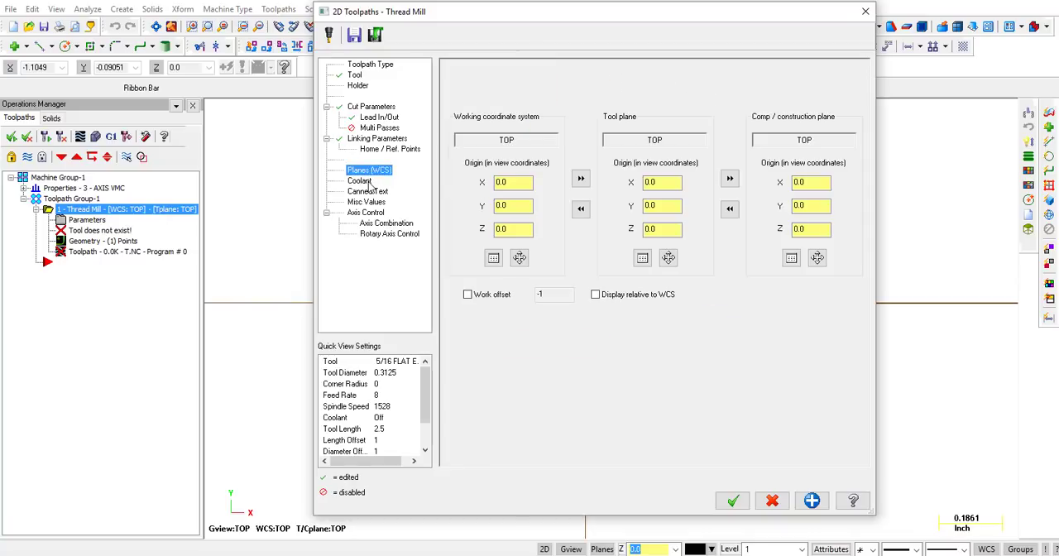
pyautogui.click(360, 180)
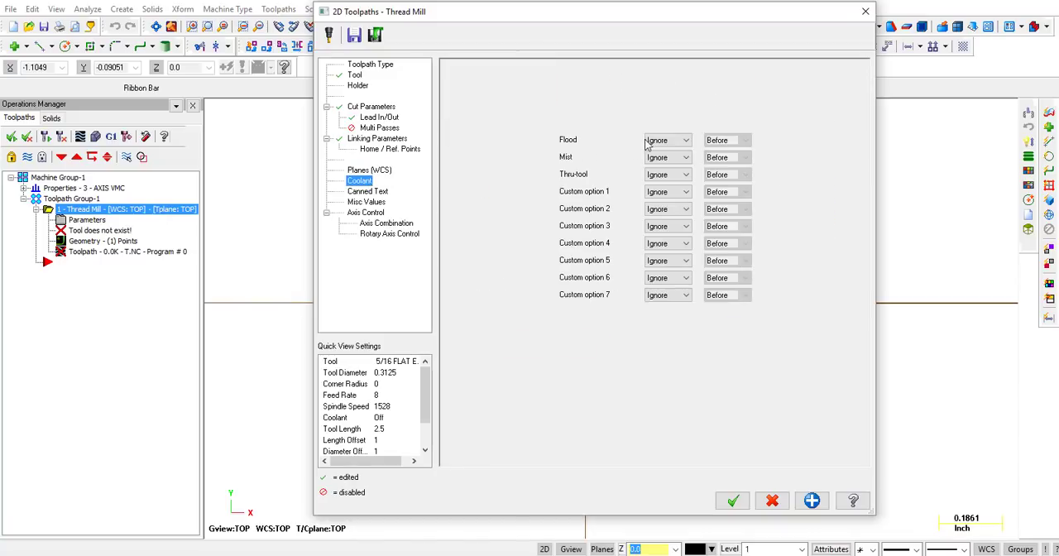
pyautogui.click(745, 139)
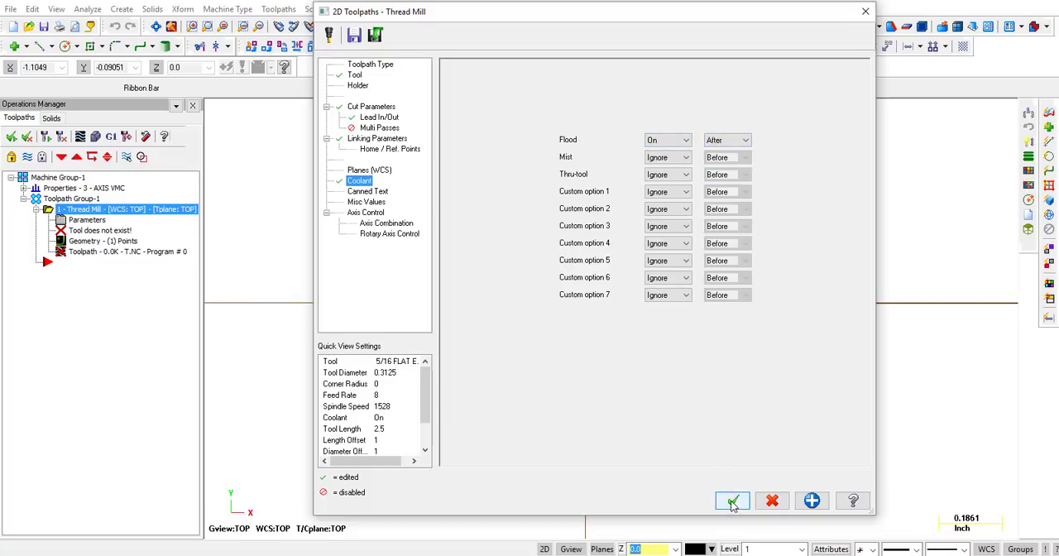
# - Accept the thread mill settings to regenerate the helical toolpath and backplot it
pyautogui.click(732, 499)
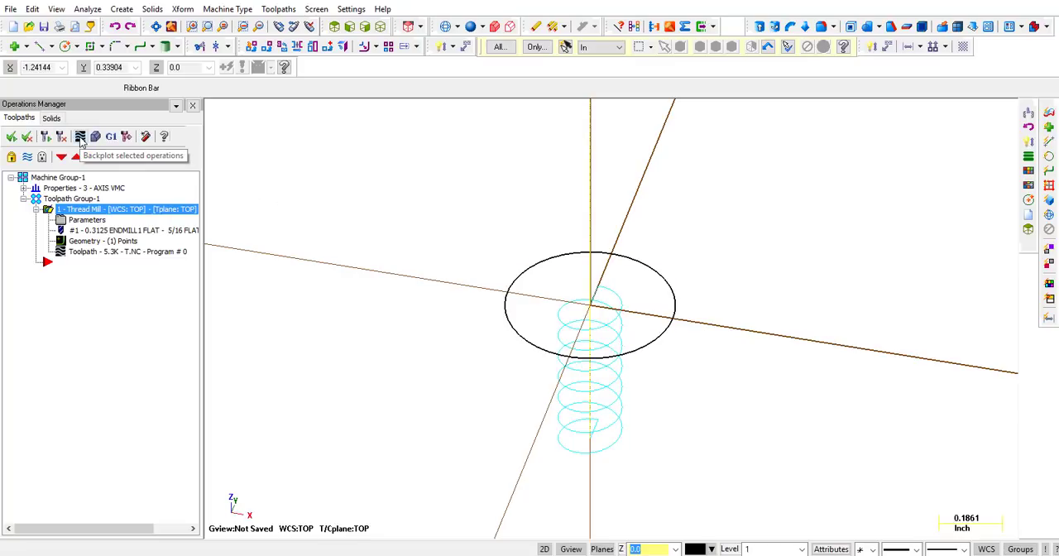
pyautogui.click(79, 135)
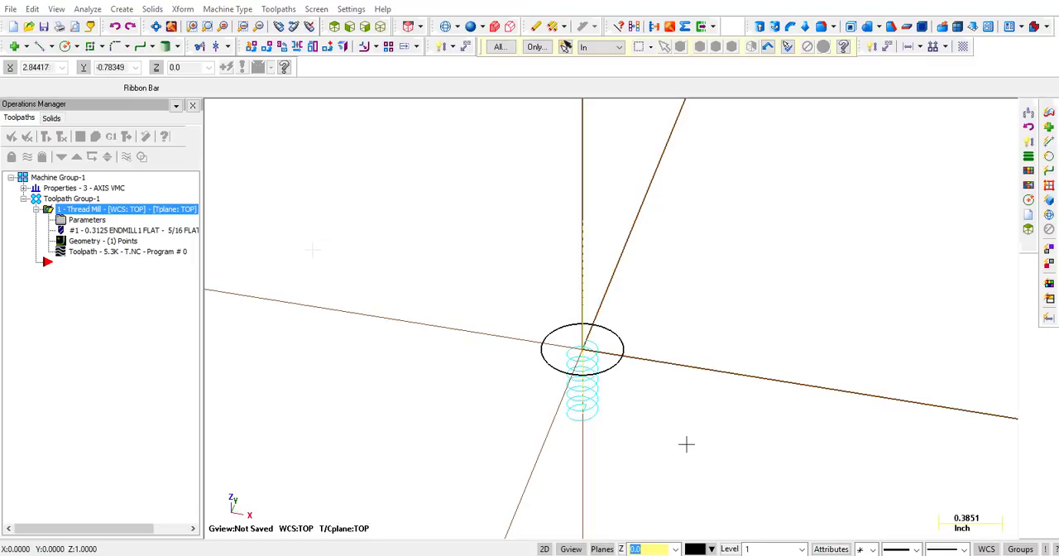
pyautogui.moveTo(579, 486)
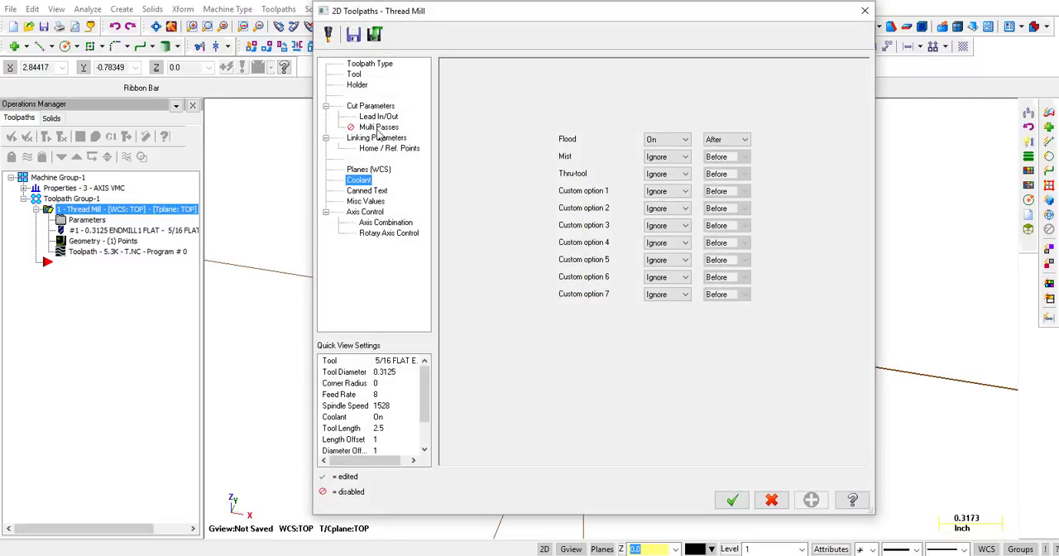
# - Enable multi passes: 3 rough at 0.01 stepover, 1 finish at 0.002 stepover
pyautogui.click(377, 126)
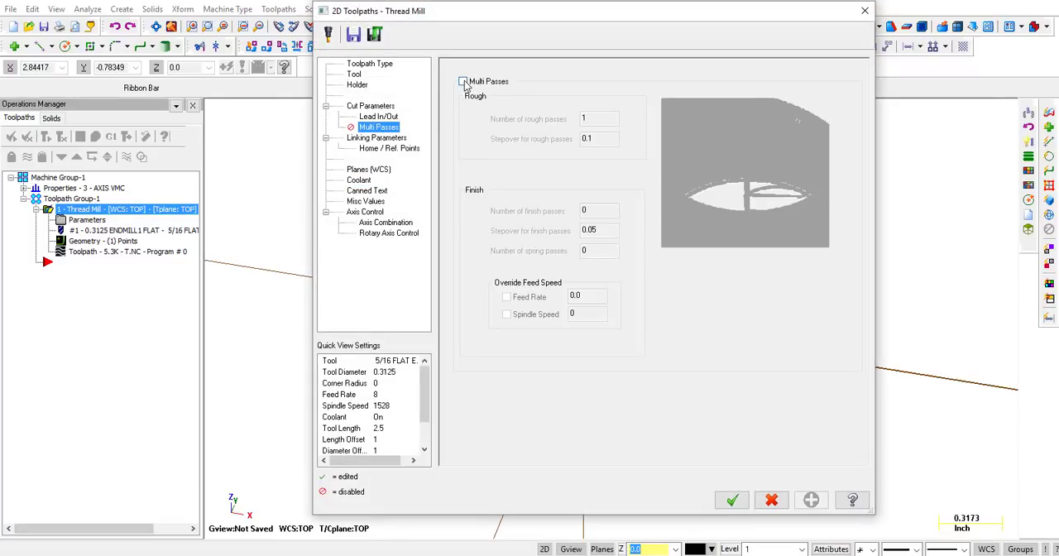
pyautogui.click(463, 81)
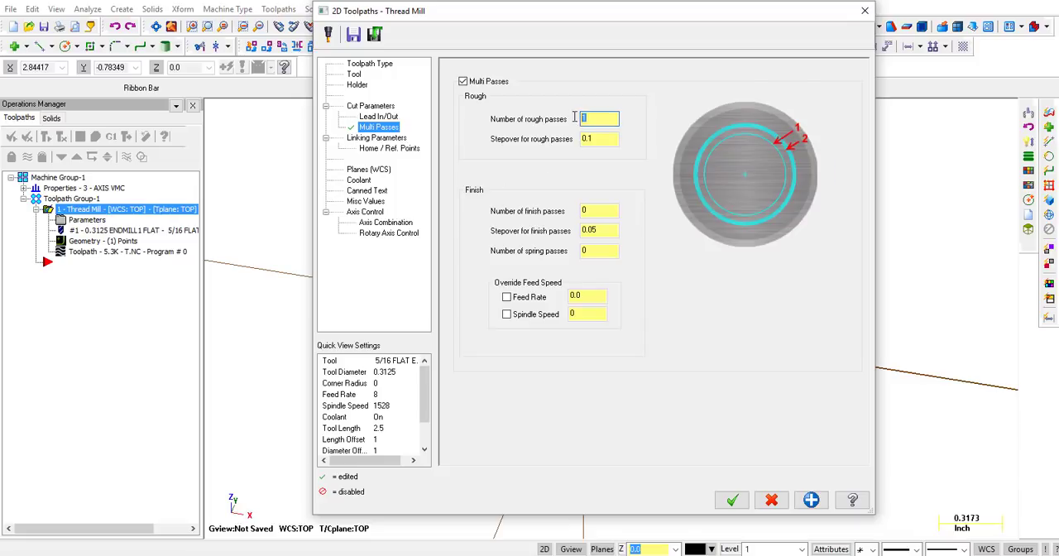
pyautogui.write('3')
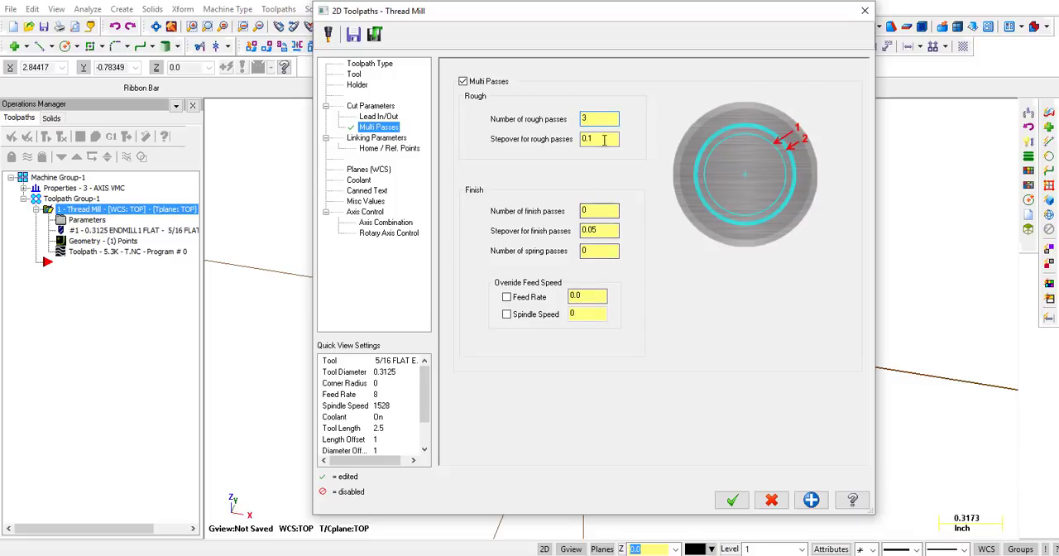
pyautogui.write('.01')
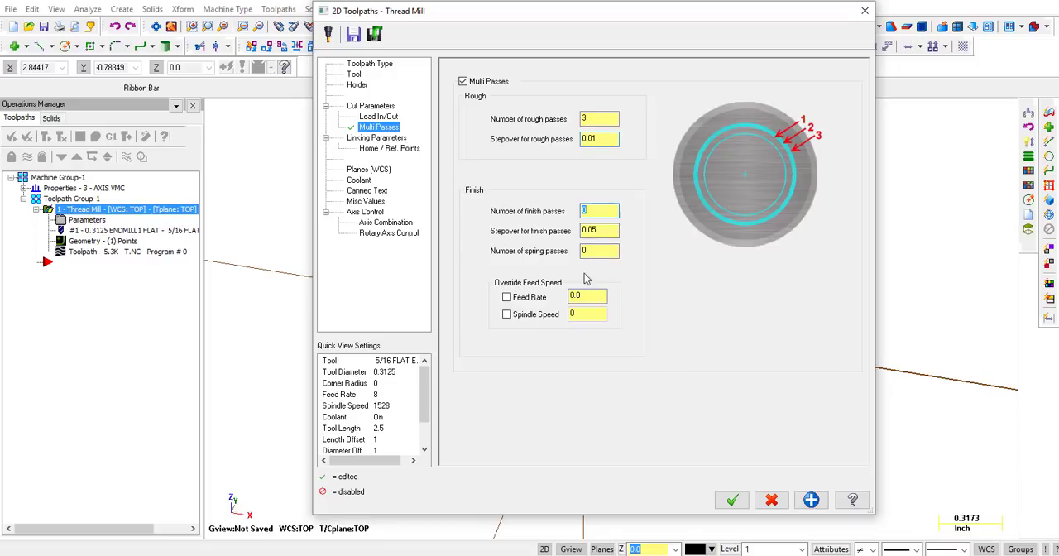
pyautogui.write('1')
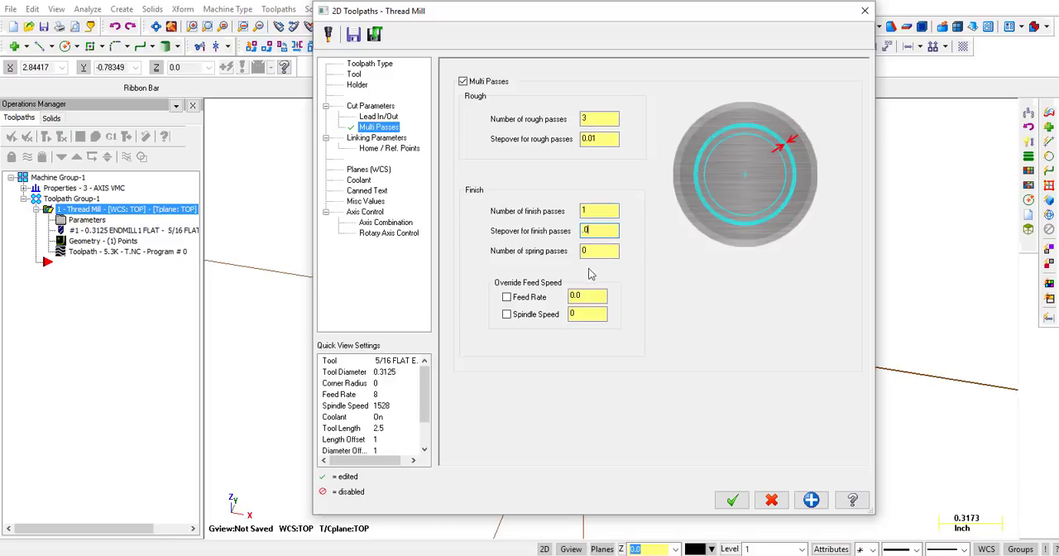
pyautogui.write('002')
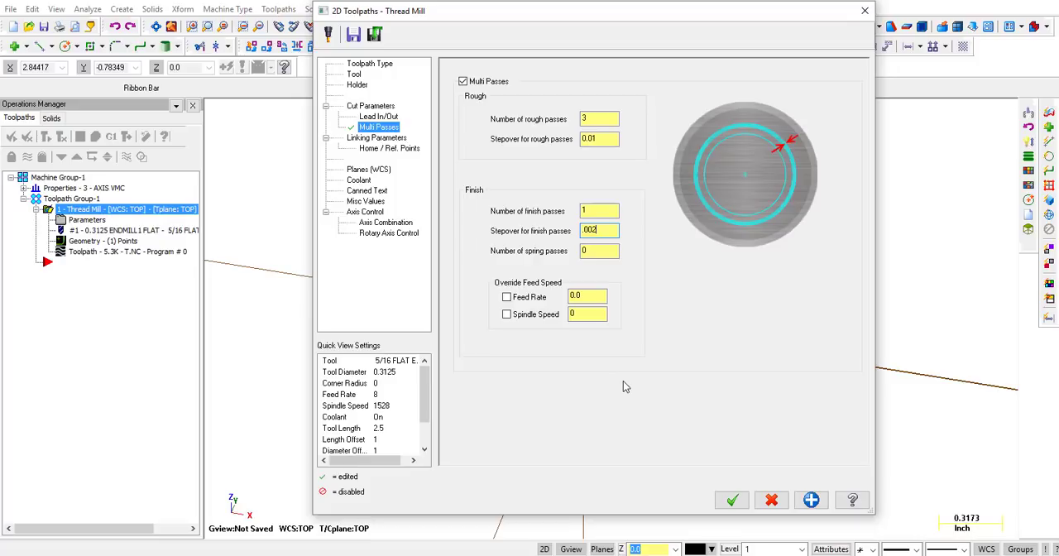
pyautogui.moveTo(676, 387)
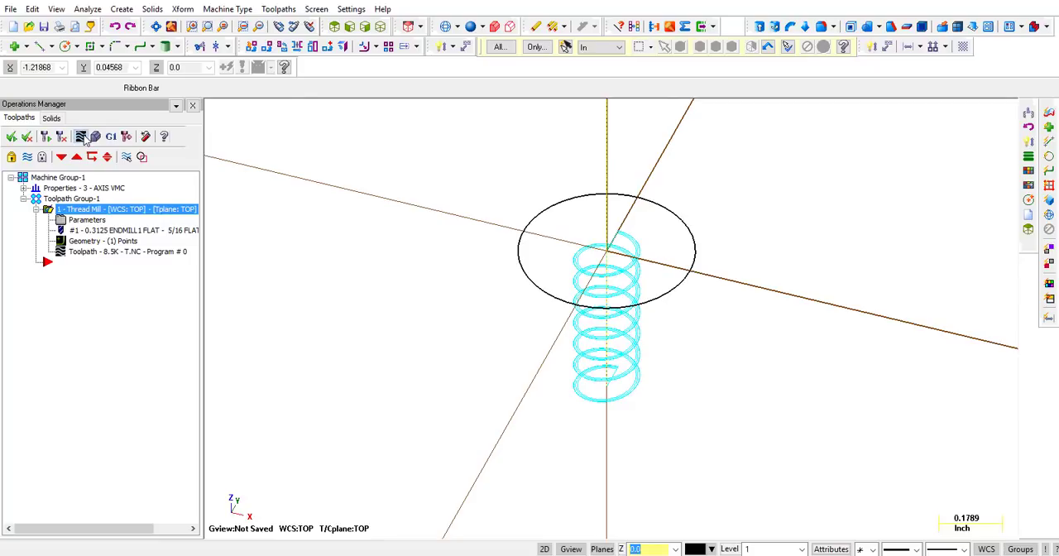
# - Launch Backplot on the regenerated 8.5K multi-pass thread mill toolpath
pyautogui.click(80, 136)
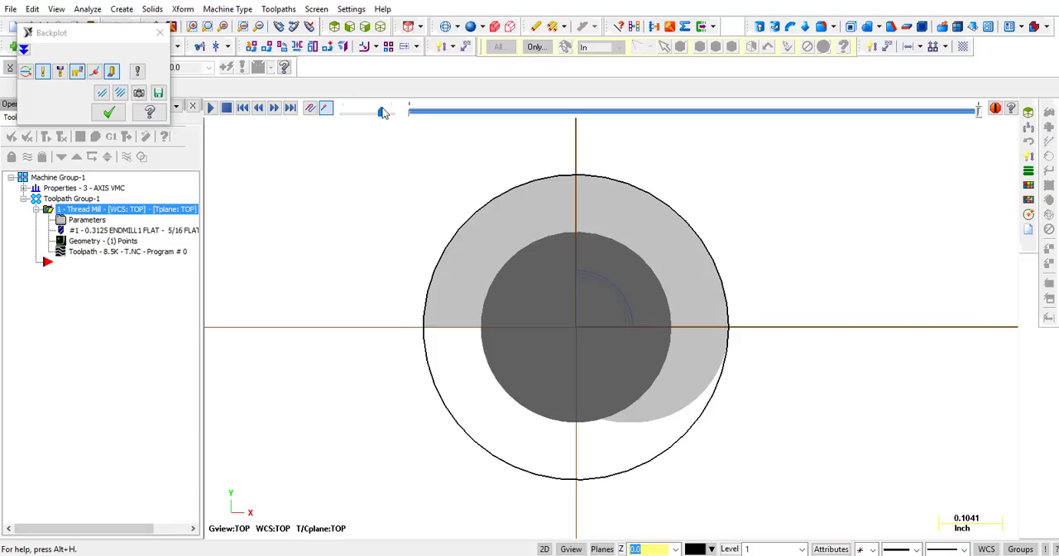
# - Rewind and play the backplot, orbiting to watch the tool from the side, then close it
pyautogui.click(210, 108)
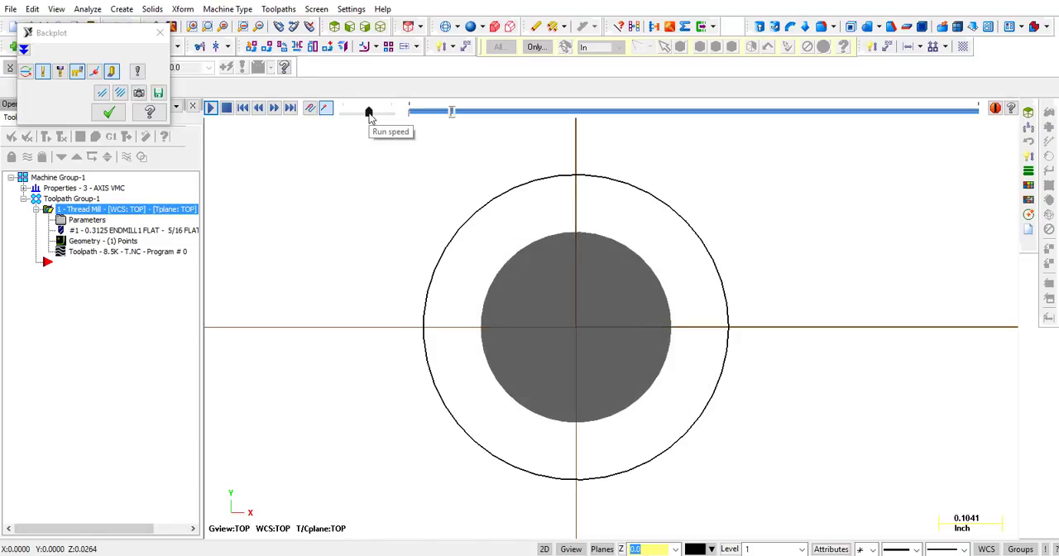
pyautogui.click(210, 108)
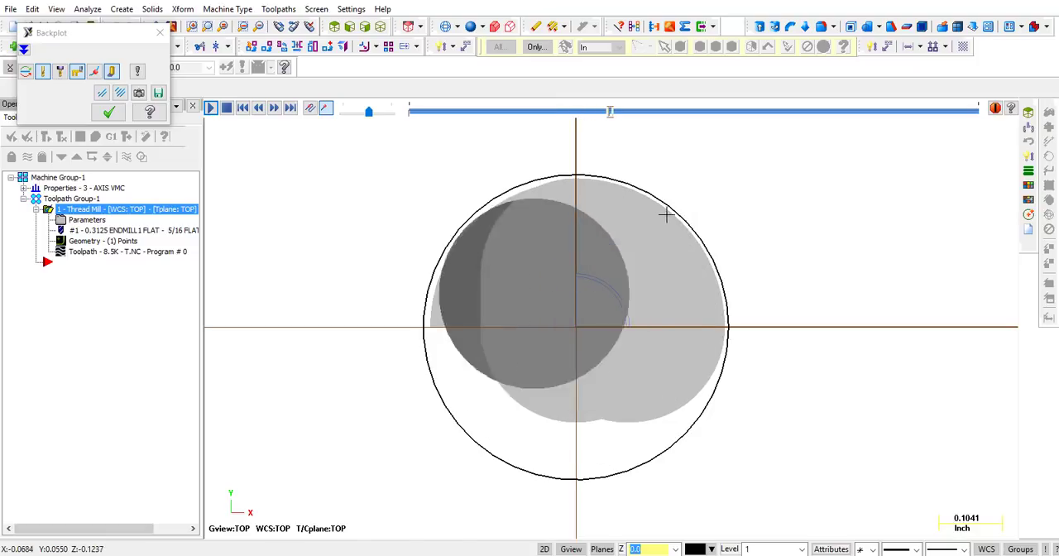
pyautogui.moveTo(611, 109); pyautogui.dragTo(642, 109)
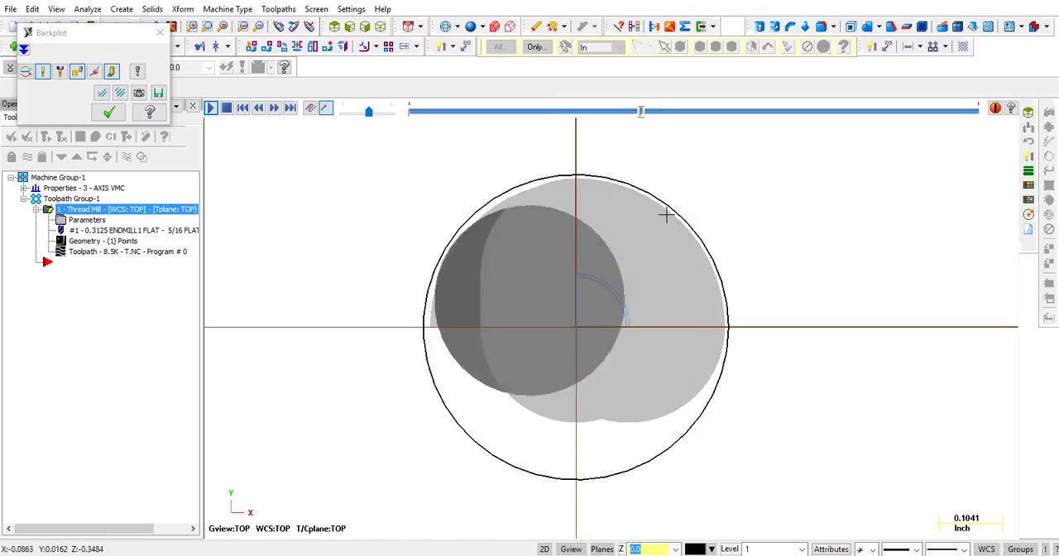
pyautogui.moveTo(642, 111); pyautogui.dragTo(694, 111)
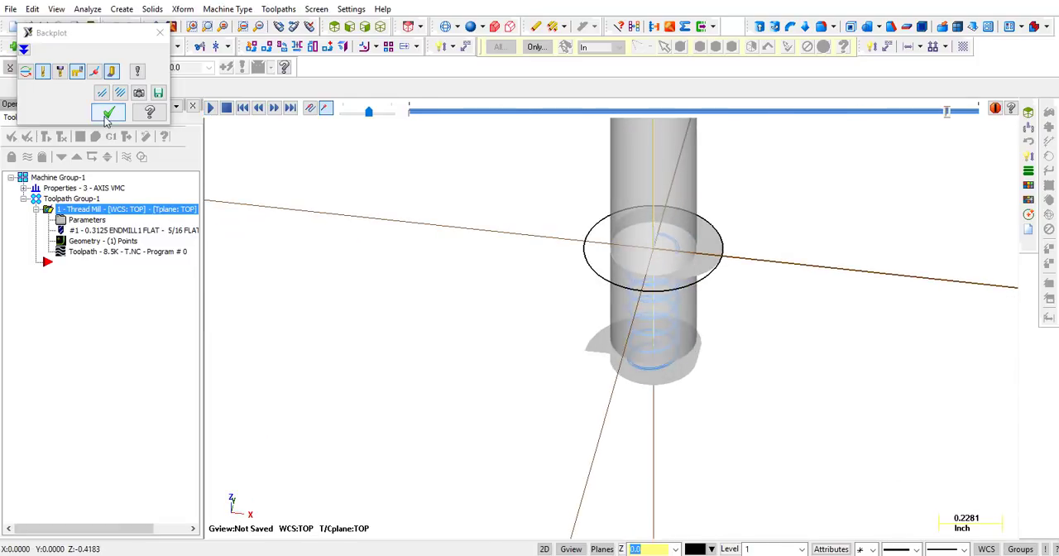
pyautogui.click(110, 113)
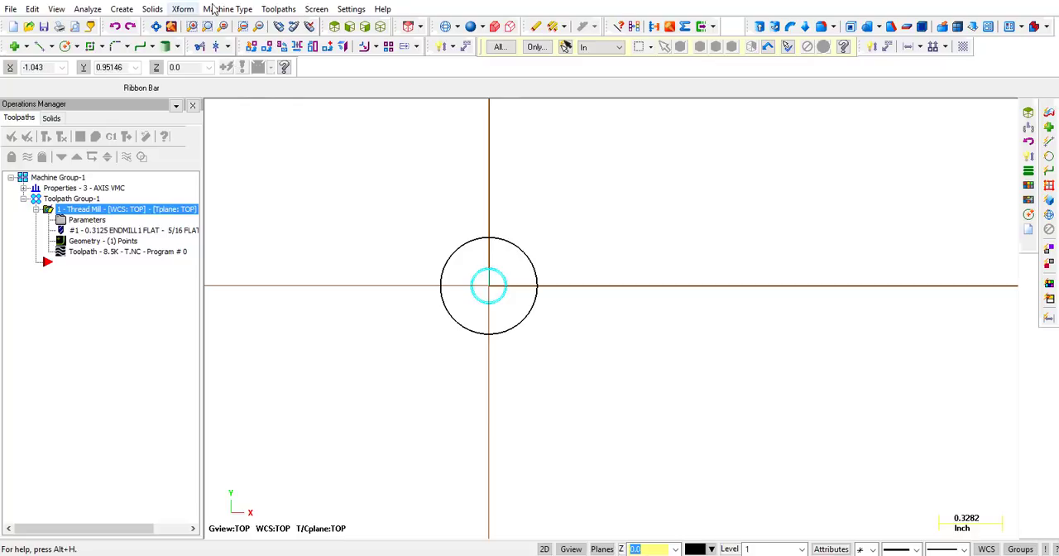
# - Translate-copy the circle to make 2 copies spaced 1.5 inches along X
pyautogui.click(182, 8)
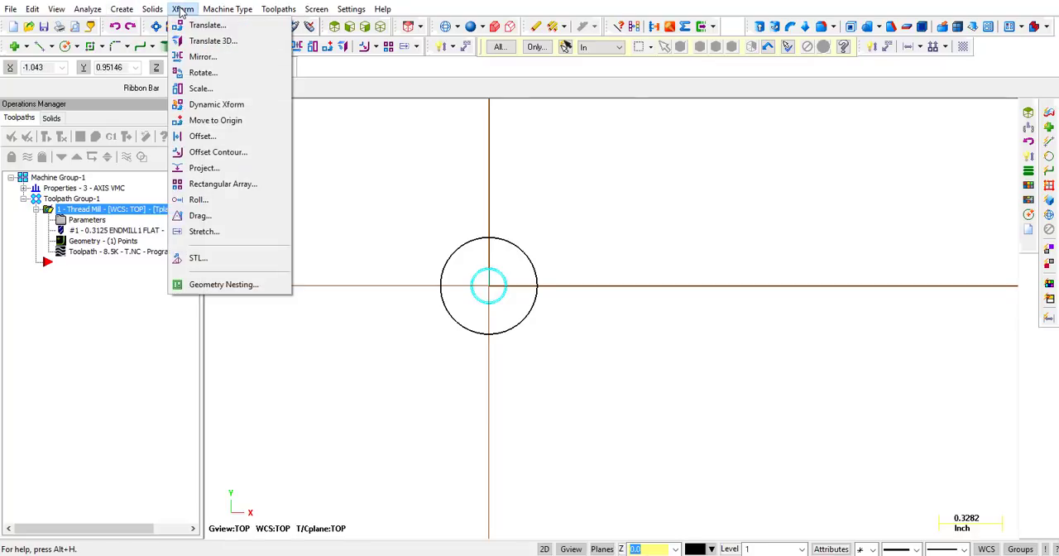
pyautogui.click(207, 24)
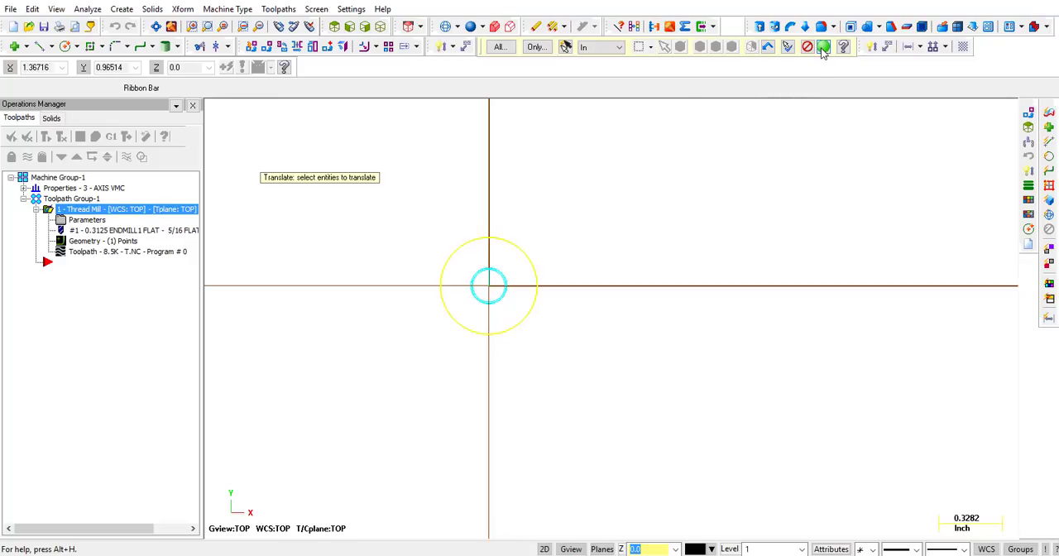
pyautogui.click(824, 46)
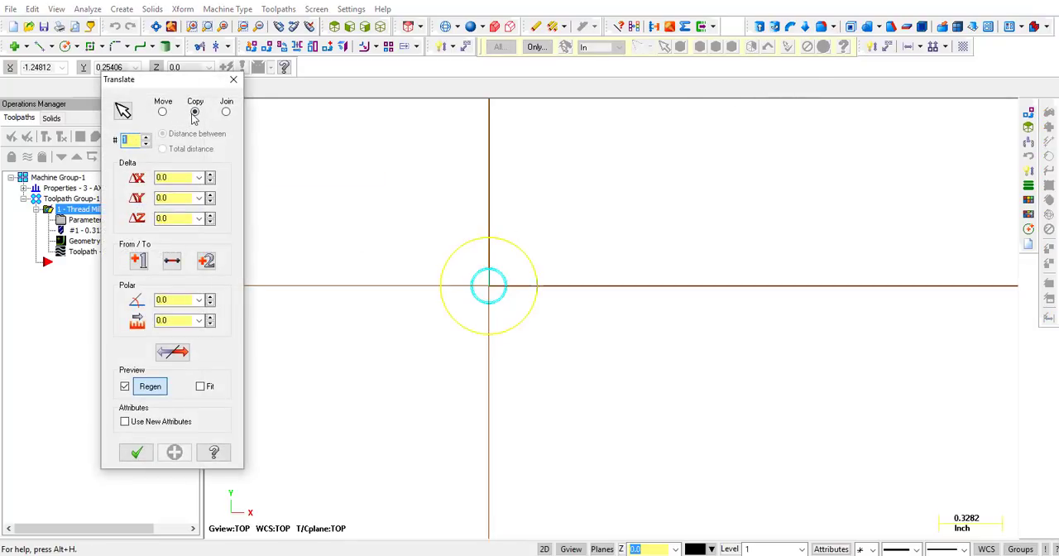
pyautogui.write('1')
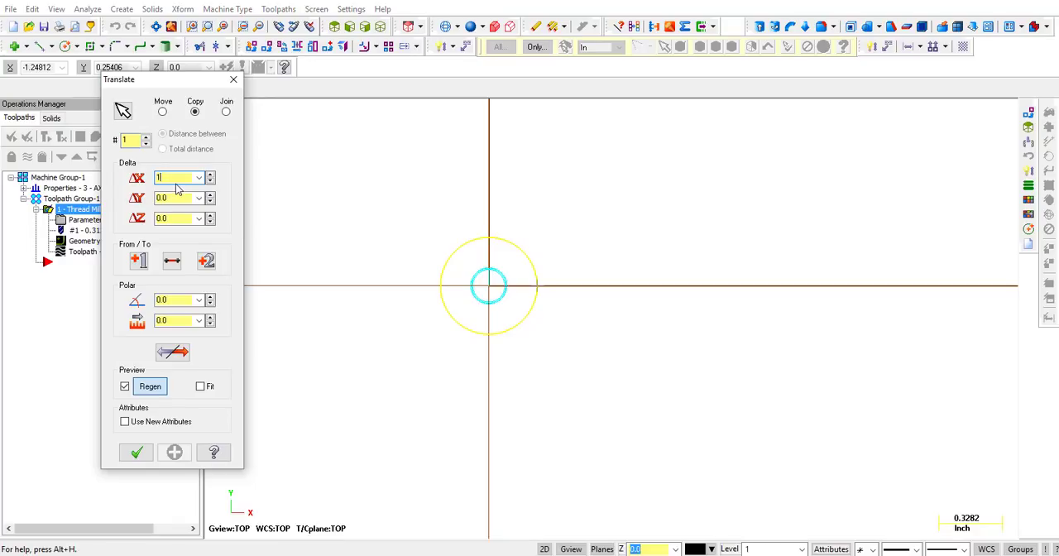
pyautogui.write('1.5')
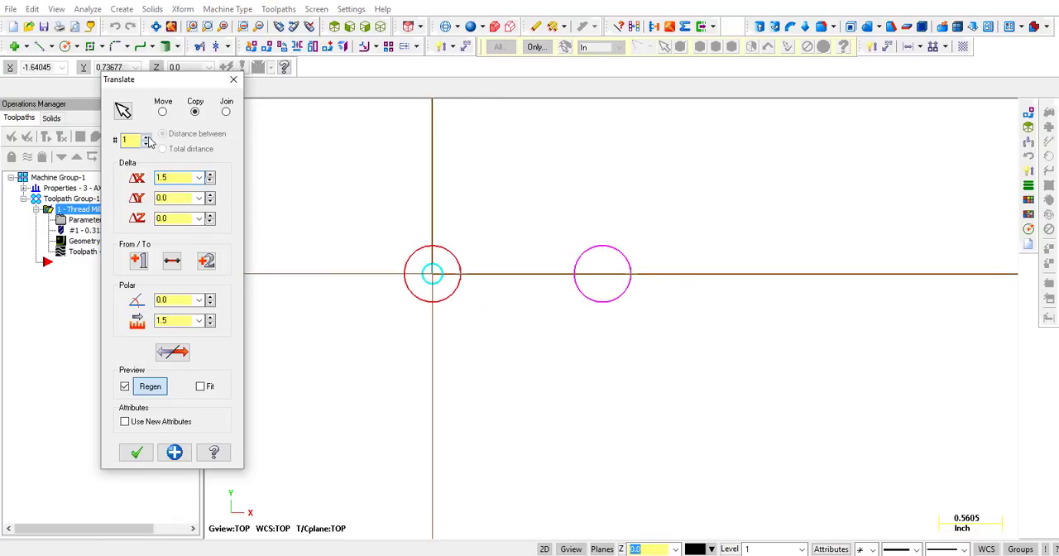
pyautogui.click(162, 134)
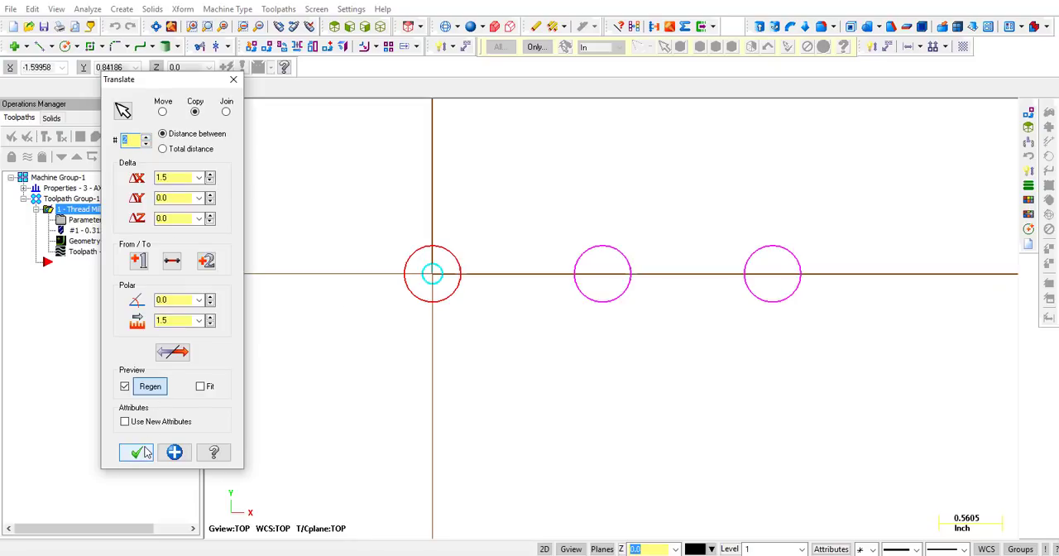
pyautogui.click(136, 452)
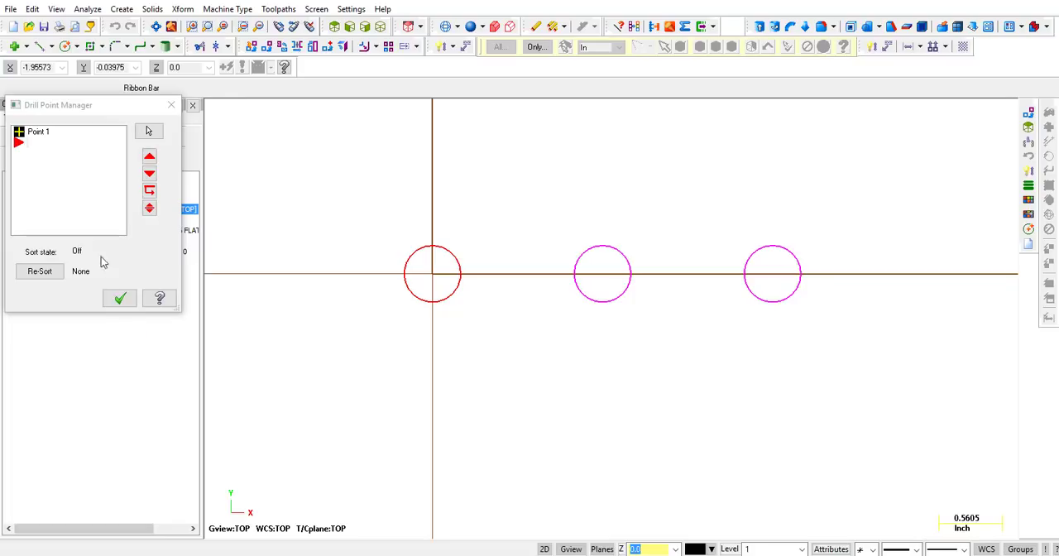
# - Reselect all drill points from the three circles' entities and accept the three-point list
pyautogui.rightClick(66, 165)
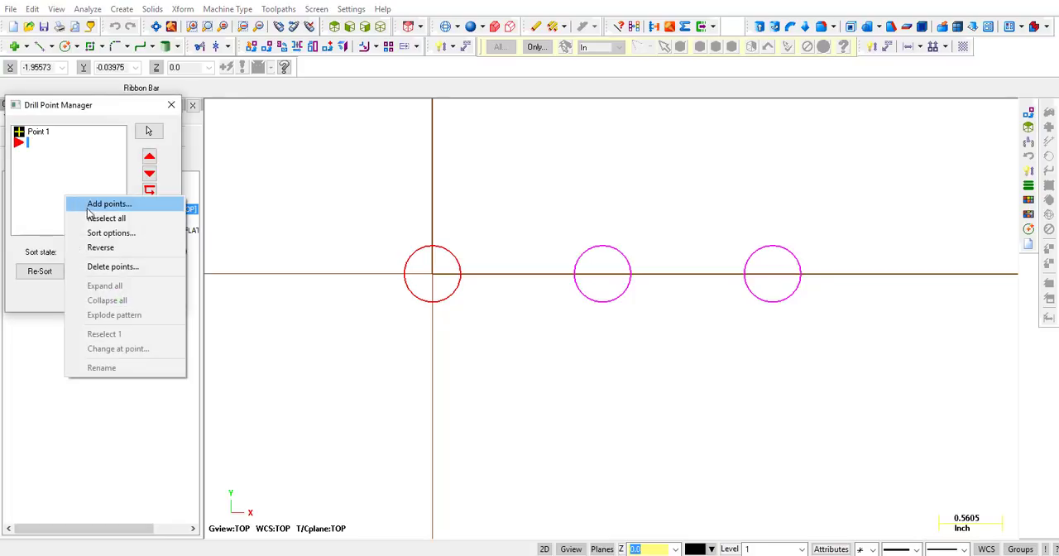
pyautogui.moveTo(106, 219)
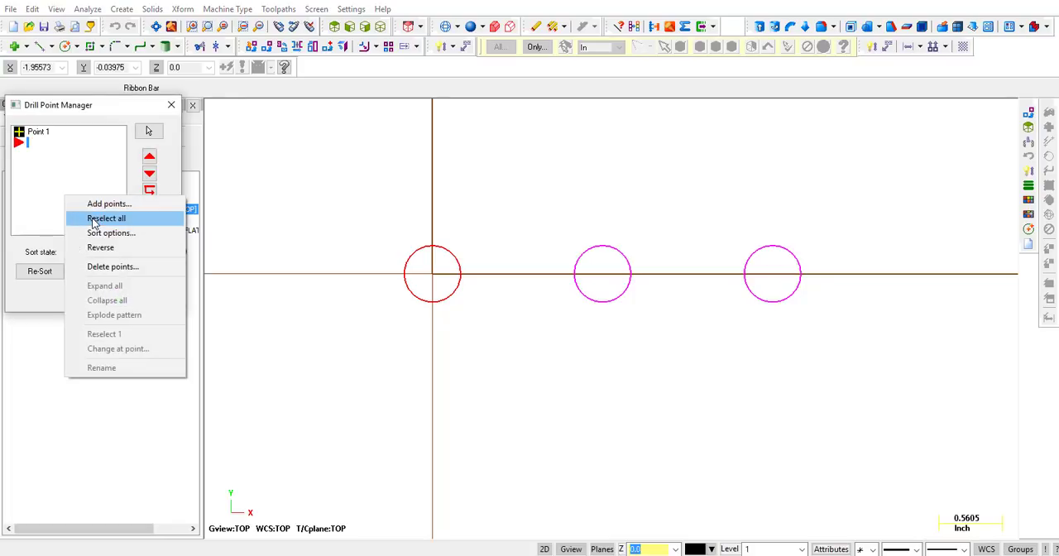
pyautogui.click(106, 219)
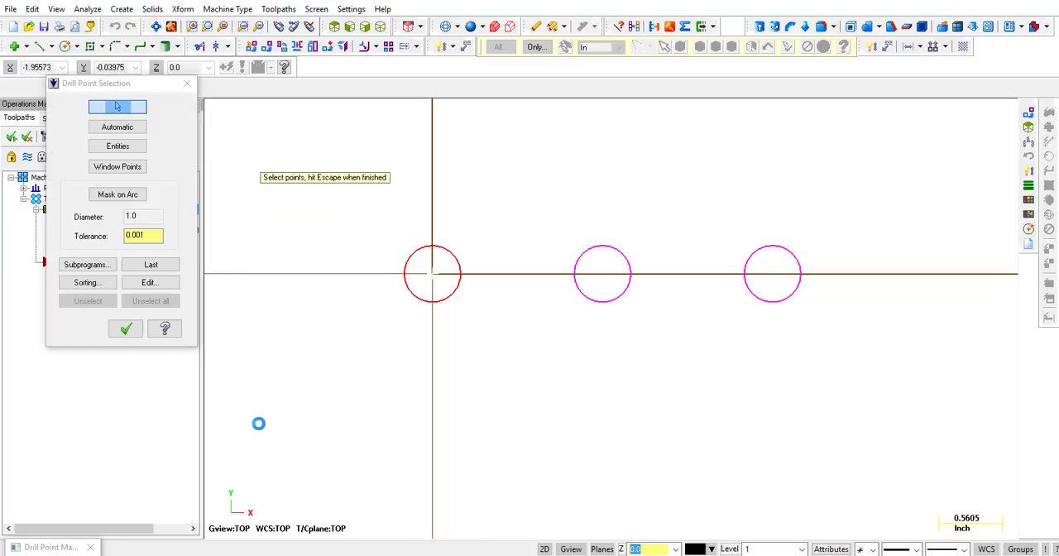
pyautogui.click(116, 146)
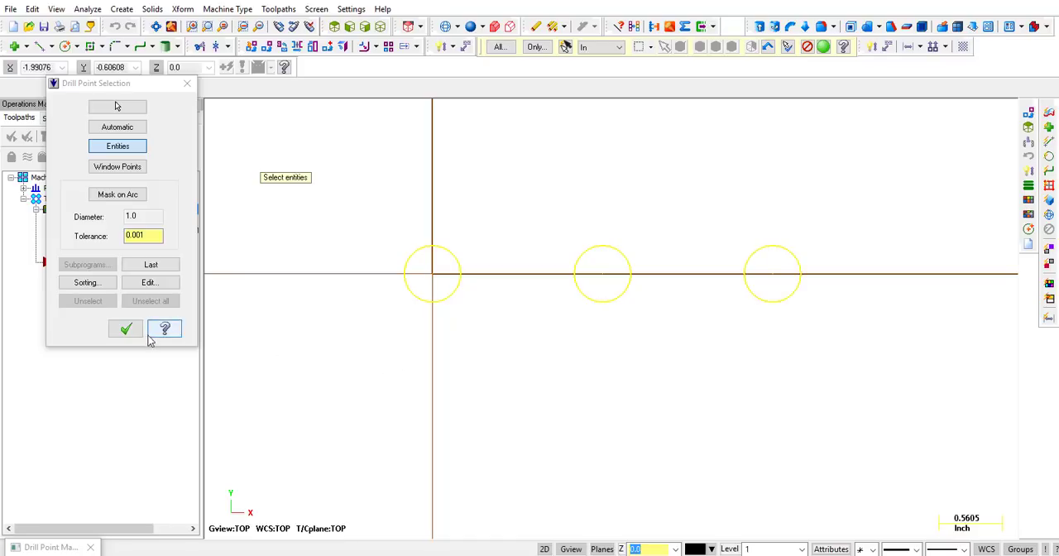
pyautogui.click(126, 328)
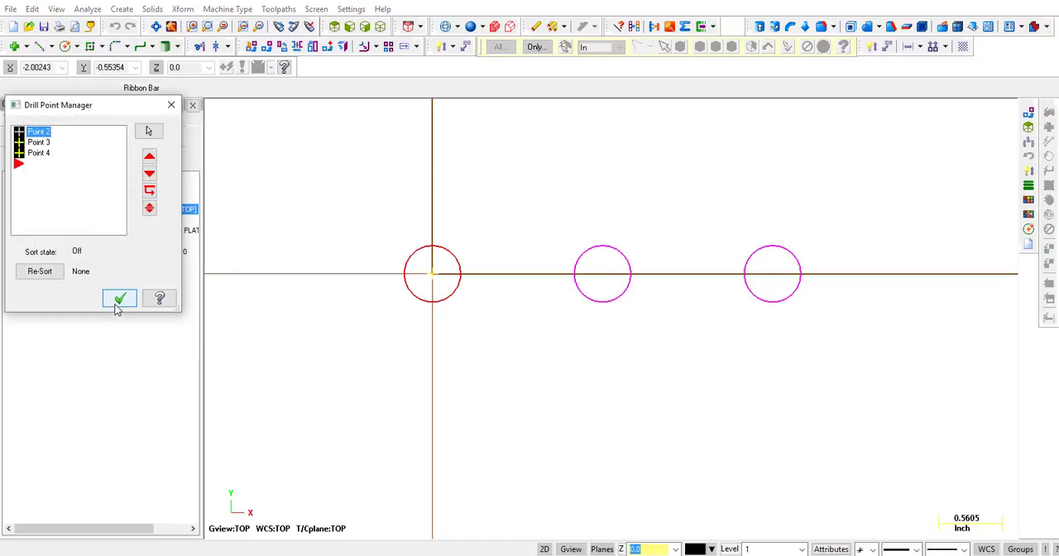
pyautogui.click(119, 298)
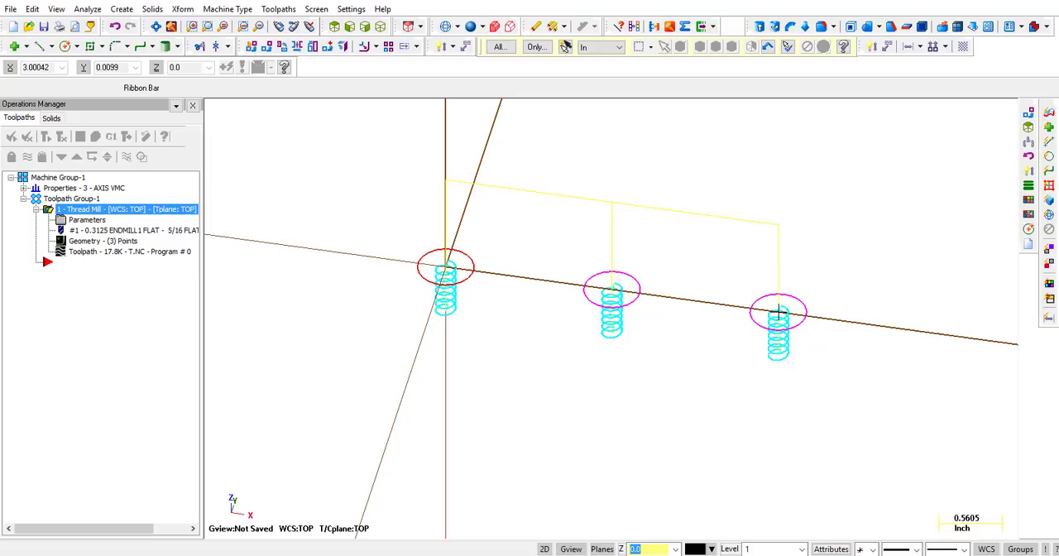
pyautogui.moveTo(742, 271)
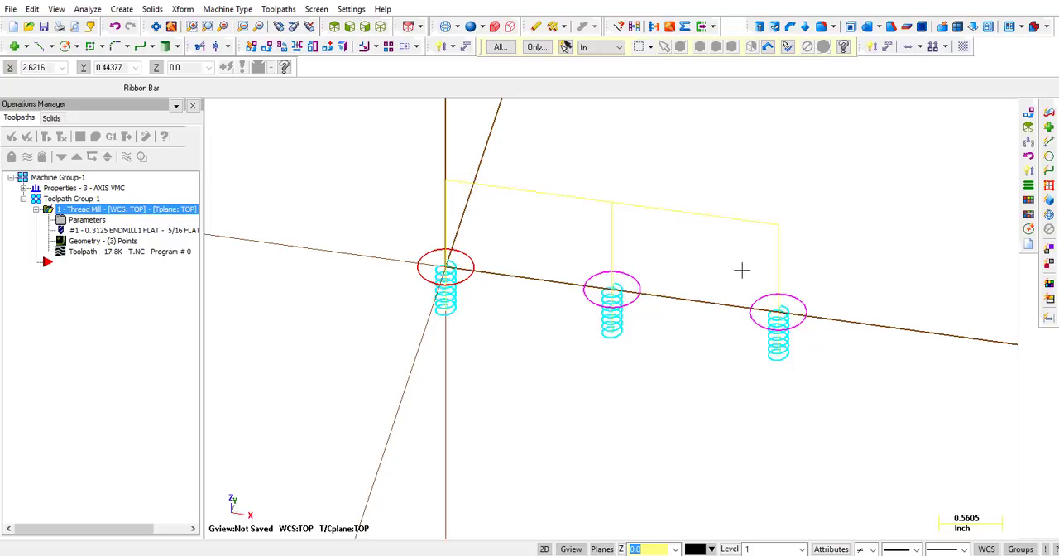
pyautogui.moveTo(728, 258)
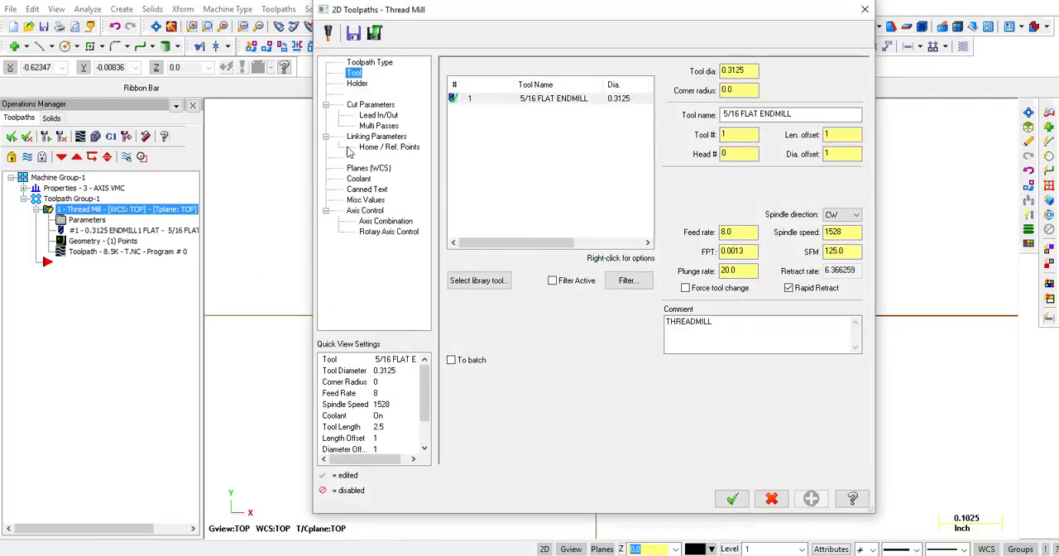
# - Set the Number of active teeth to 10 in the thread mill Cut Parameters
pyautogui.click(371, 104)
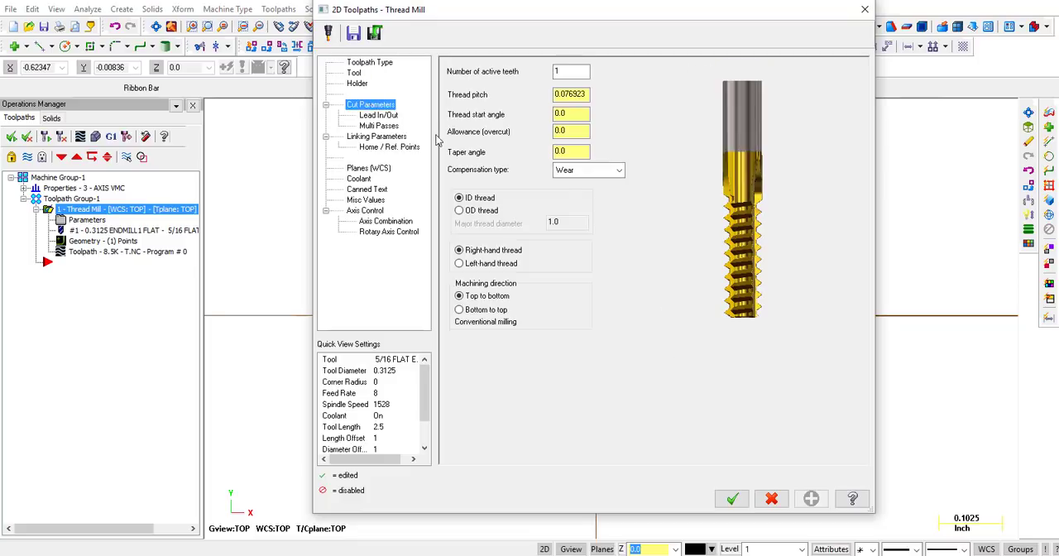
pyautogui.moveTo(521, 184)
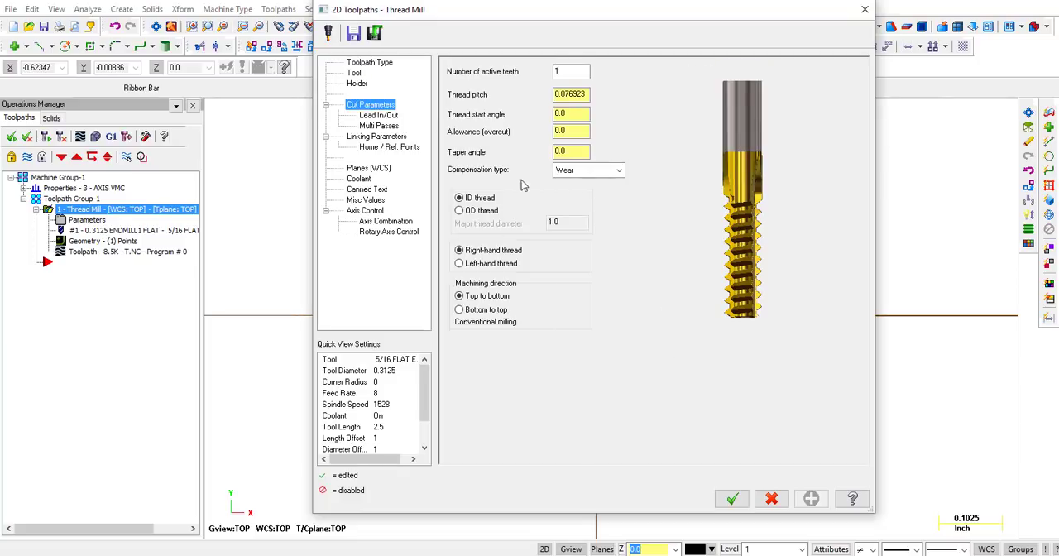
pyautogui.click(571, 71)
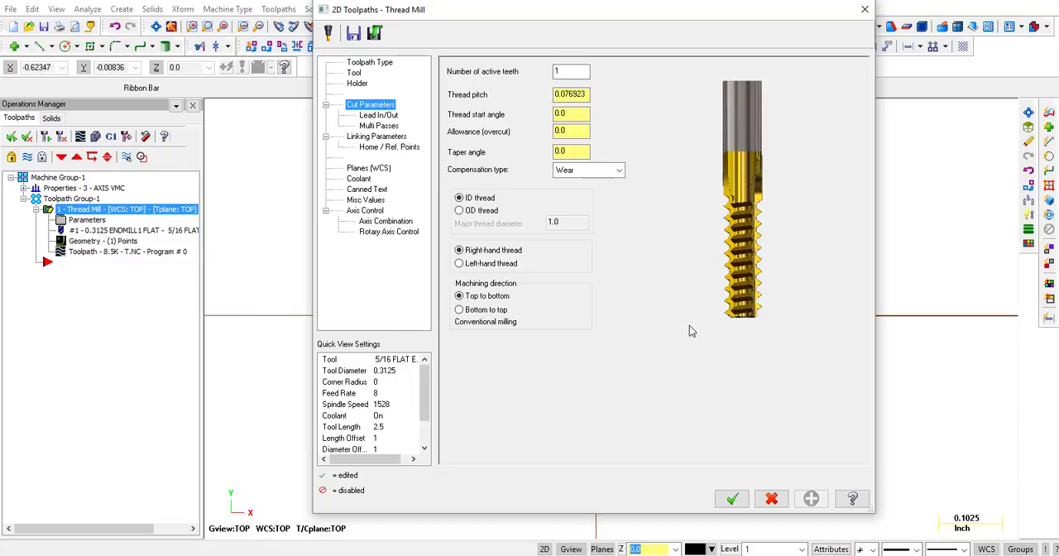
pyautogui.moveTo(728, 318)
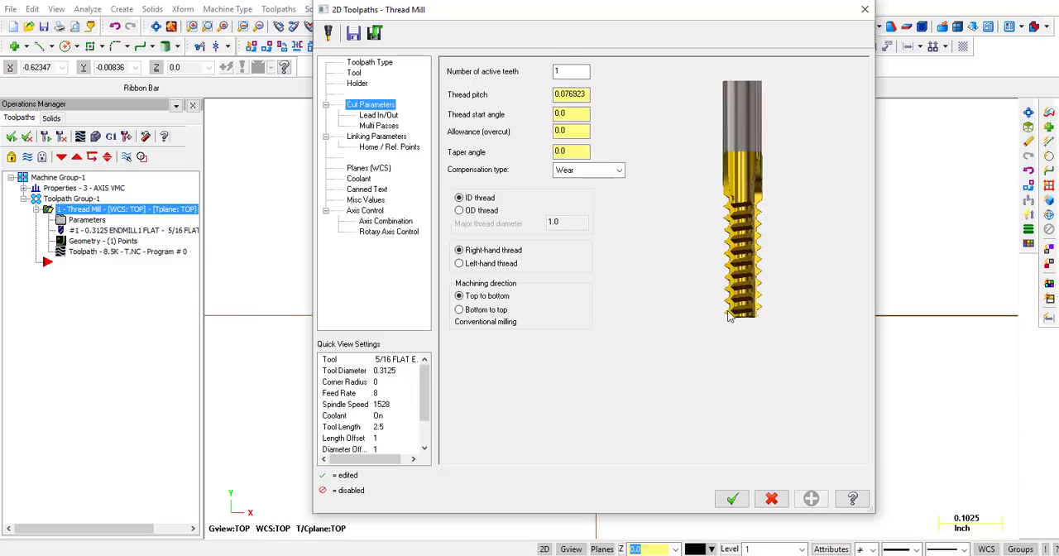
pyautogui.moveTo(728, 278)
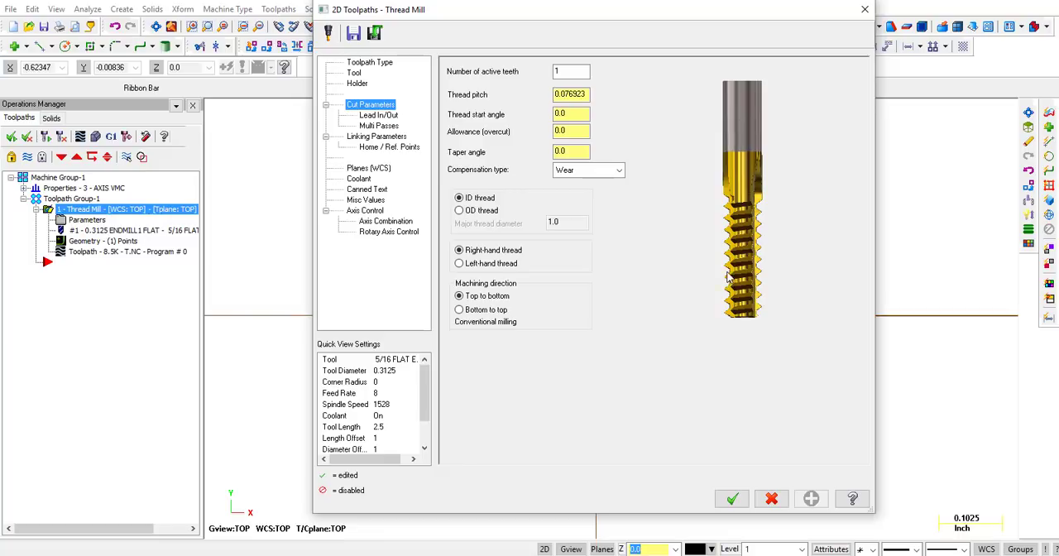
pyautogui.moveTo(728, 225)
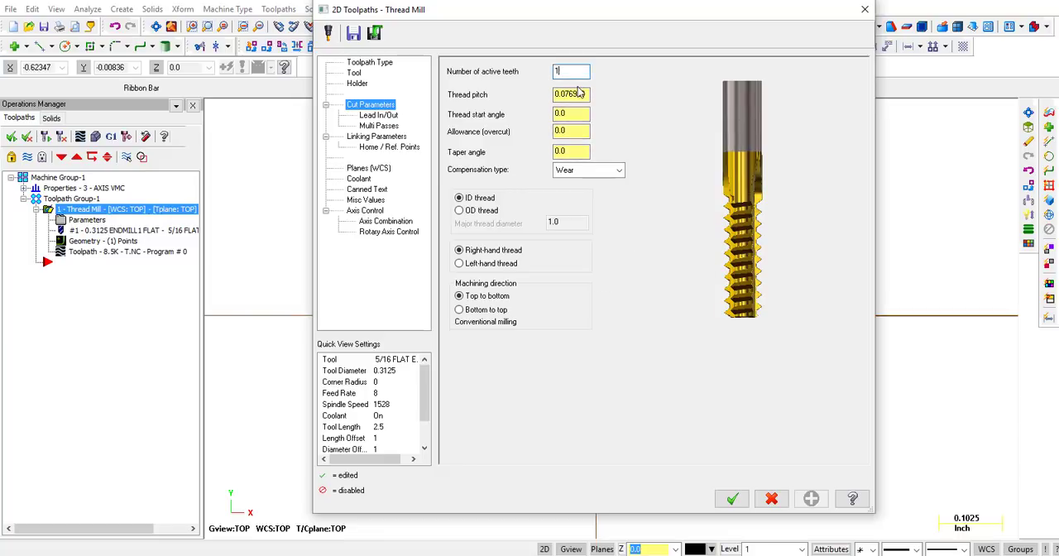
pyautogui.write('0')
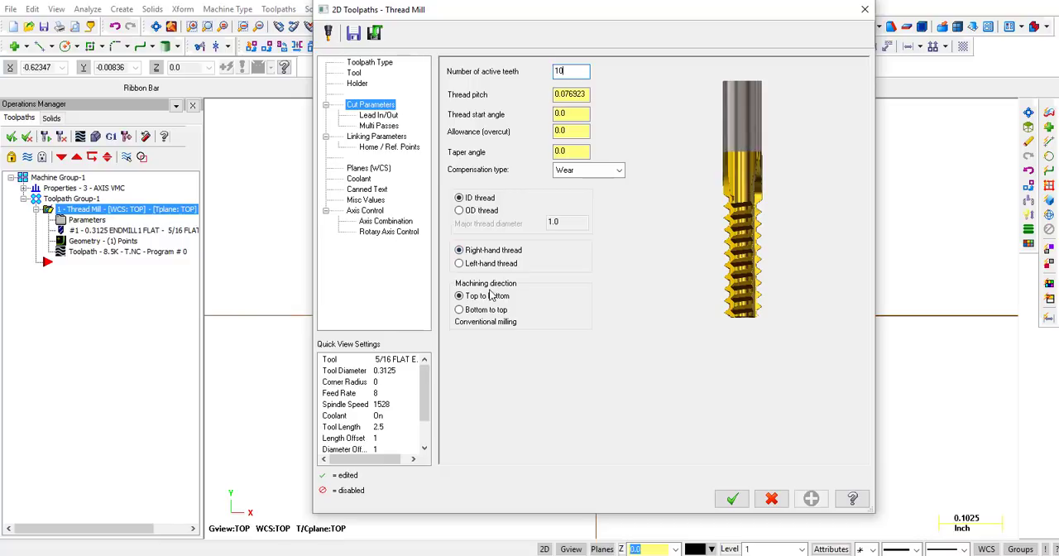
pyautogui.click(460, 294)
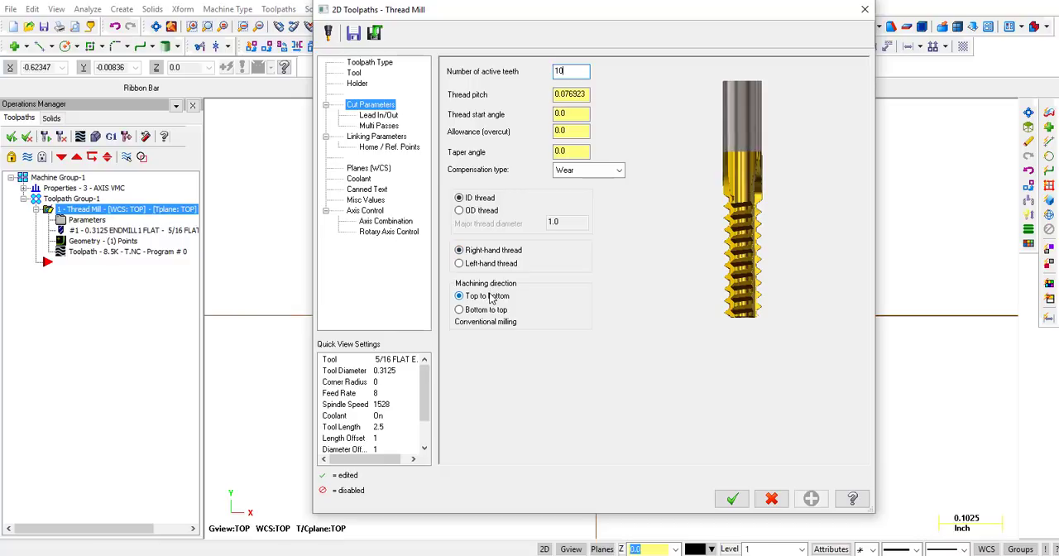
# - Turn off Multi Passes and accept the settings so the toolpath regenerates at 4.8K
pyautogui.click(377, 115)
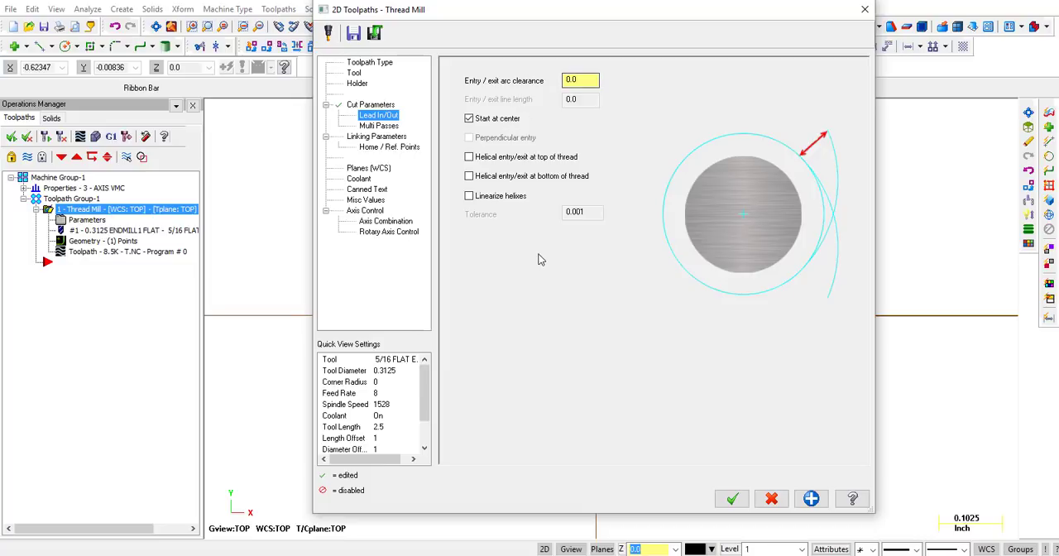
pyautogui.click(379, 125)
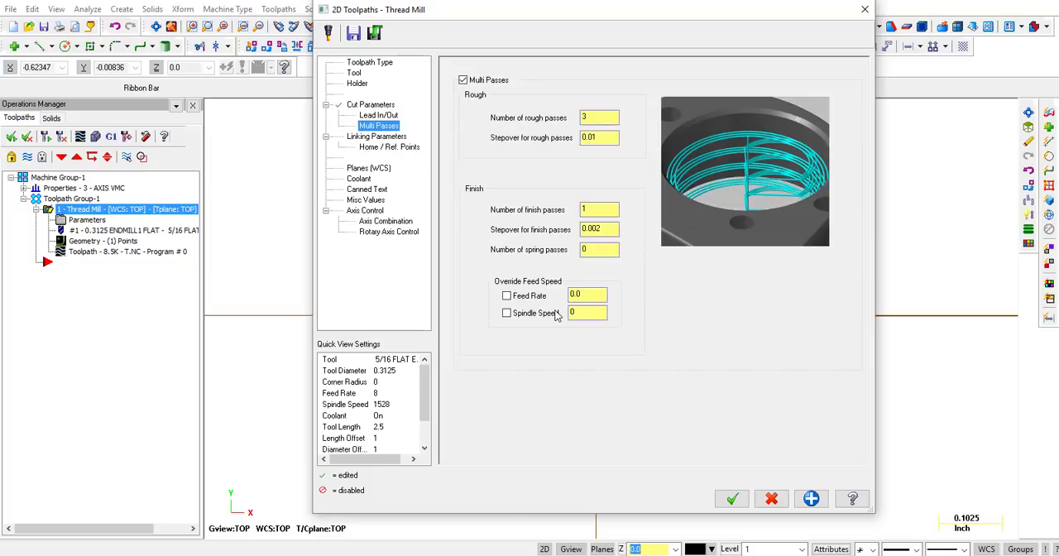
pyautogui.click(599, 116)
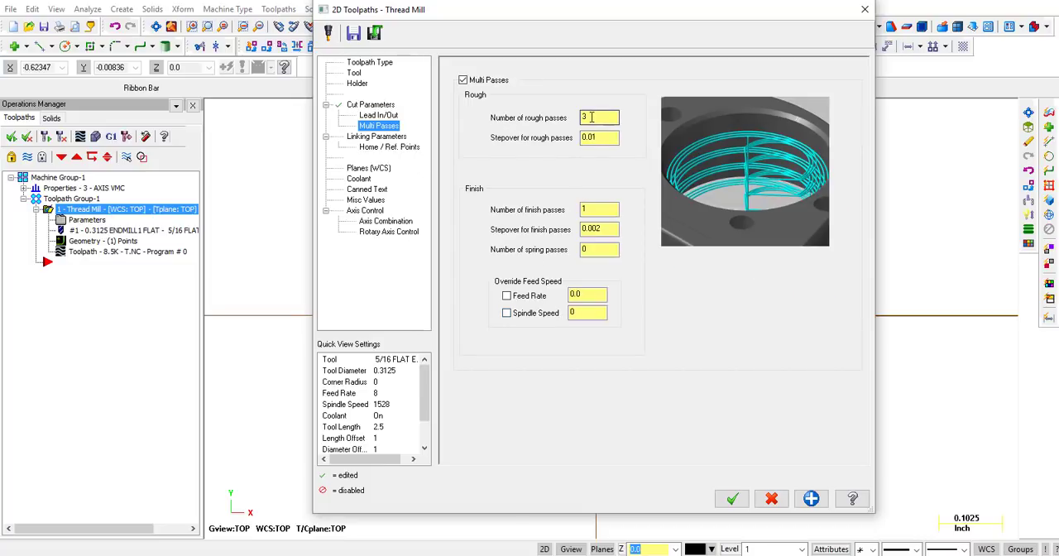
pyautogui.write('8')
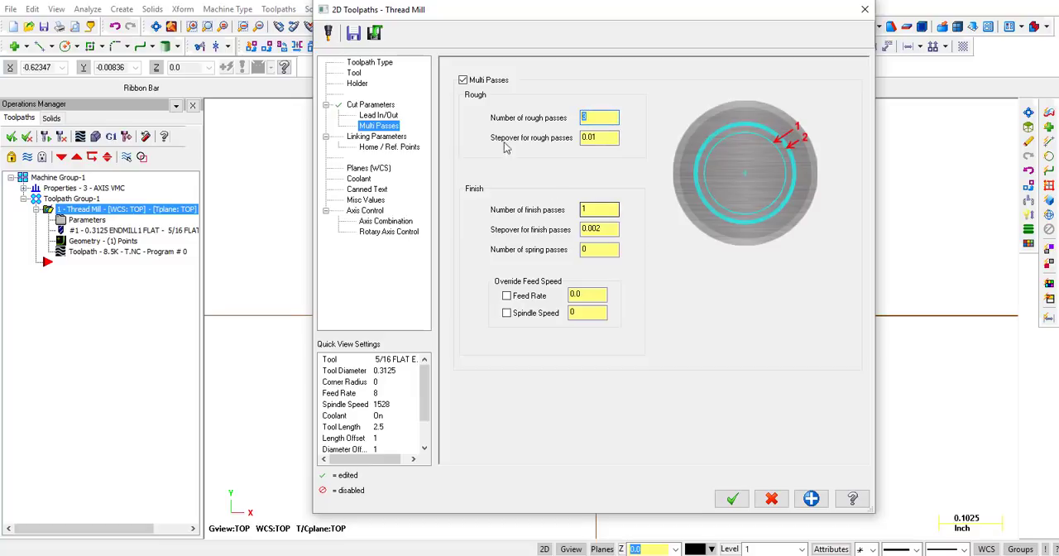
pyautogui.click(463, 79)
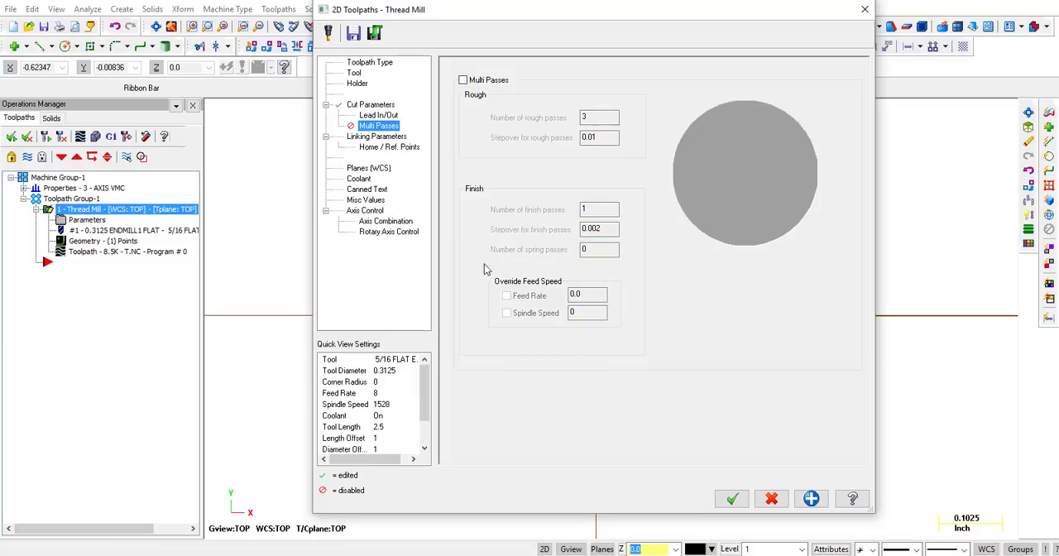
pyautogui.click(377, 136)
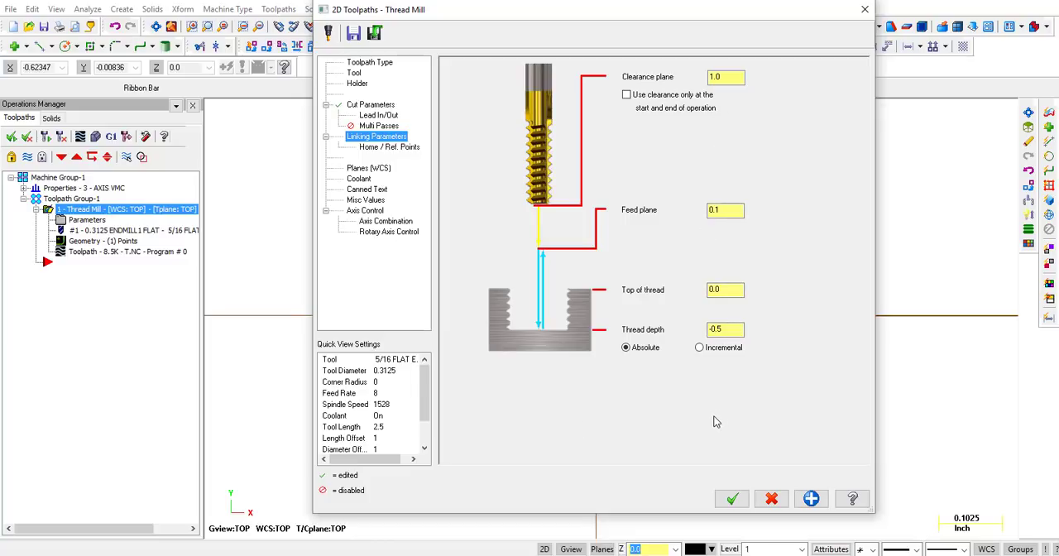
pyautogui.click(731, 498)
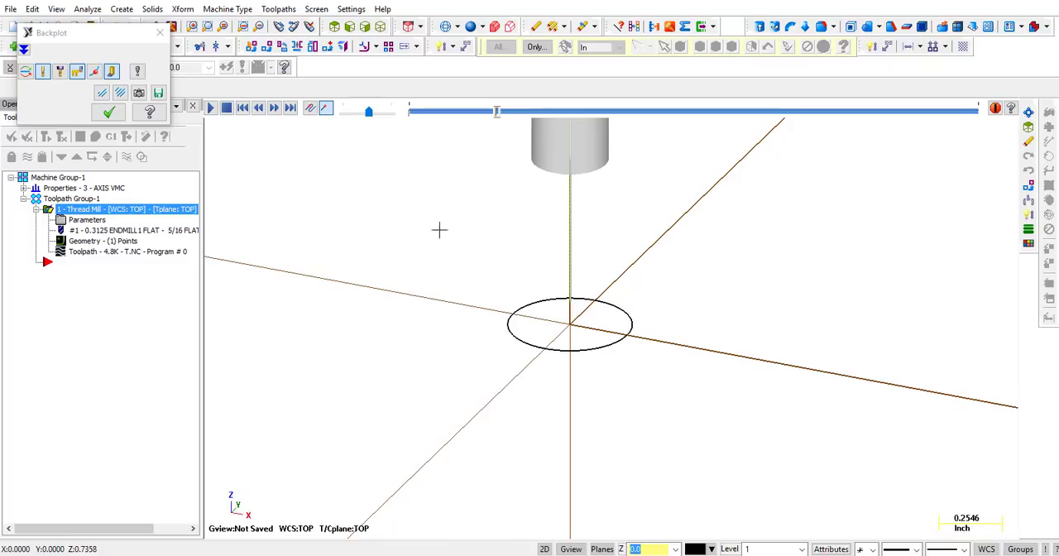
# - Scrub the backplot slider to move the tool down the hole and through the helical thread cut
pyautogui.moveTo(369, 112); pyautogui.dragTo(372, 113)
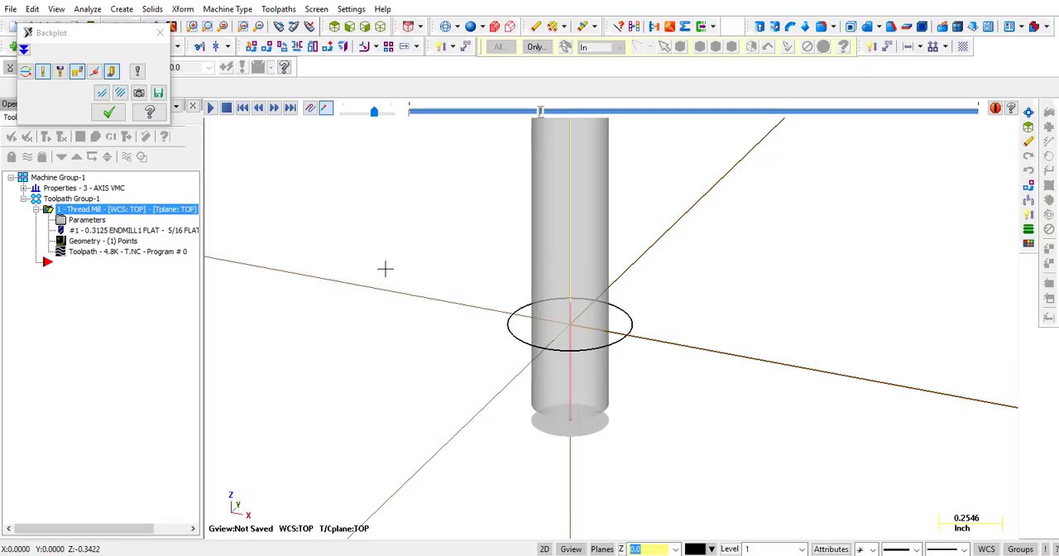
pyautogui.moveTo(538, 111); pyautogui.dragTo(670, 111)
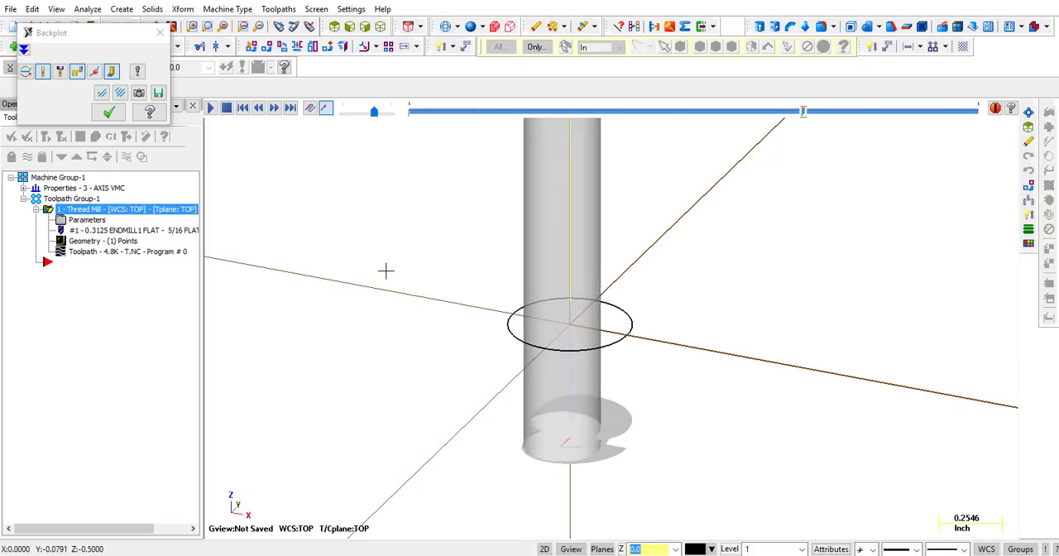
pyautogui.moveTo(803, 111); pyautogui.dragTo(847, 110)
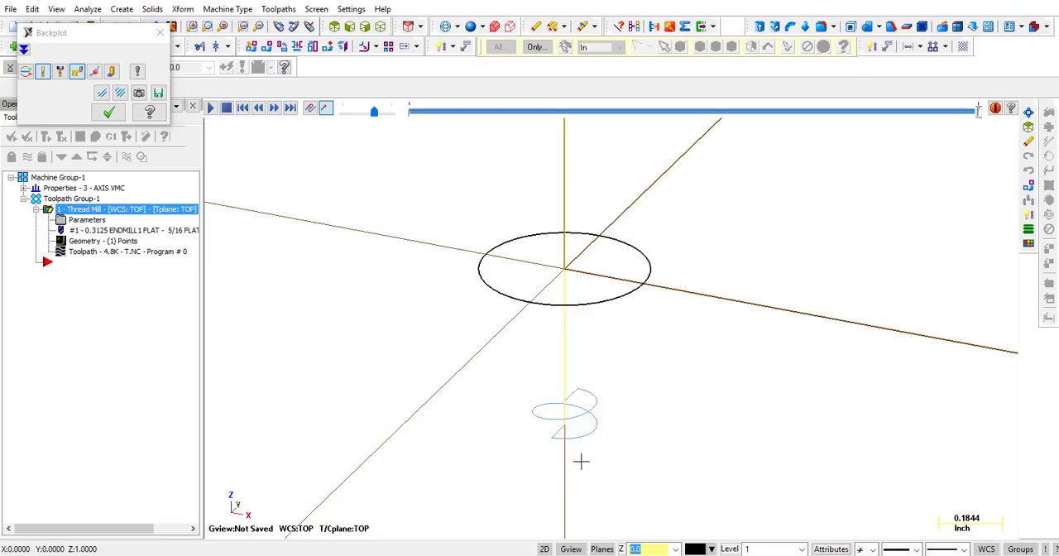
pyautogui.moveTo(566, 397)
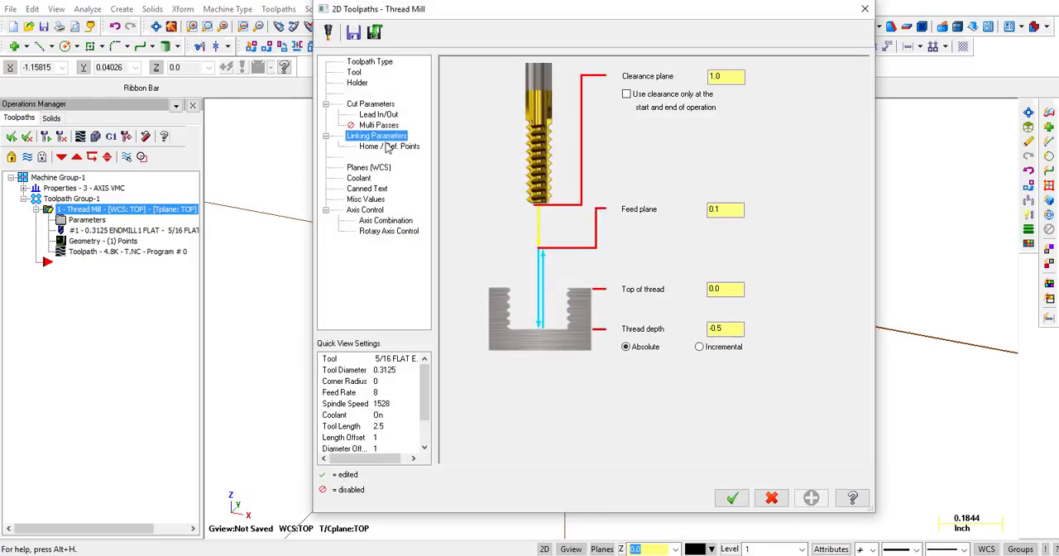
# - Re-enable Multi Passes with 3 rough at 0.01 and 1 finish, regenerating at 6.6K
pyautogui.click(377, 126)
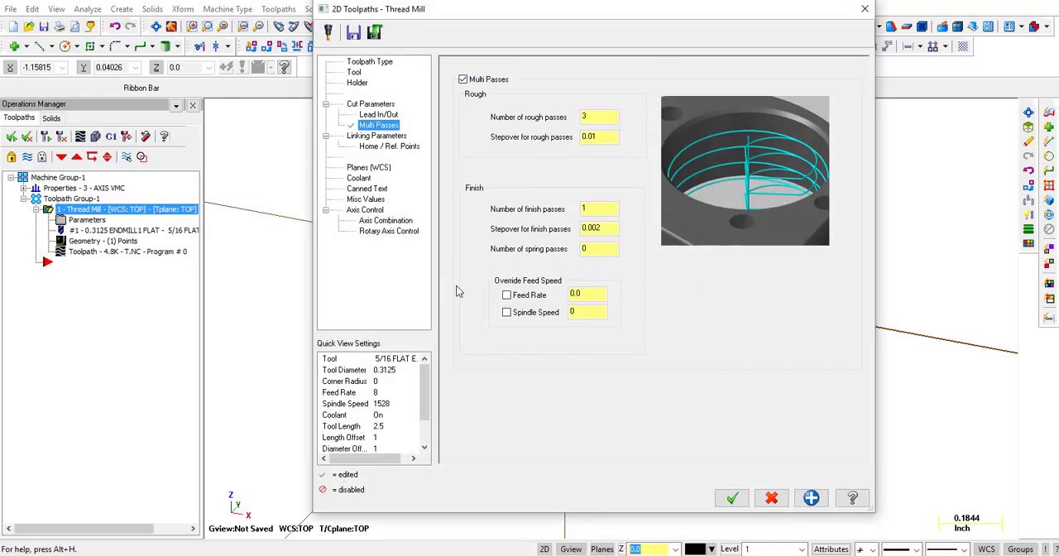
pyautogui.moveTo(464, 296)
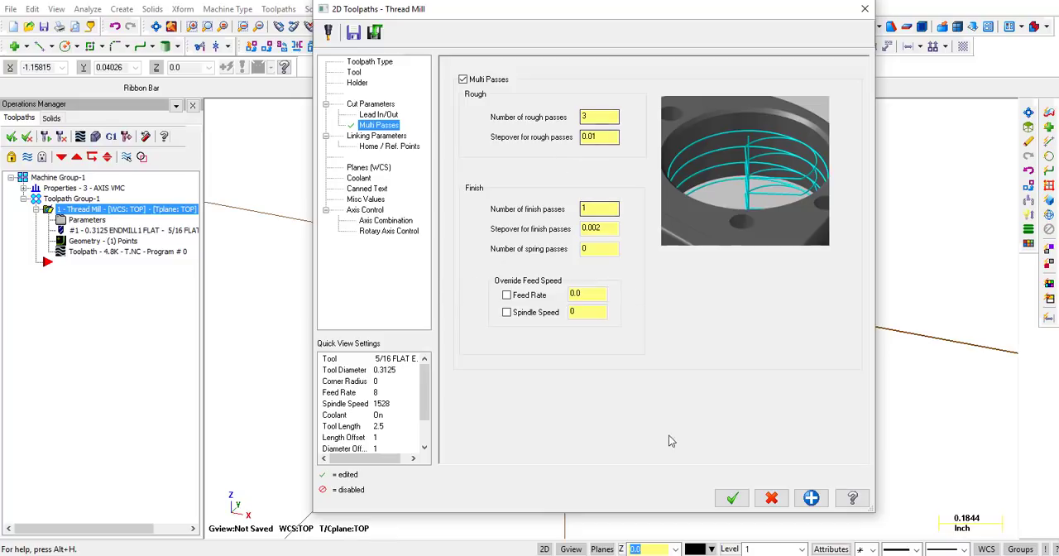
pyautogui.click(732, 497)
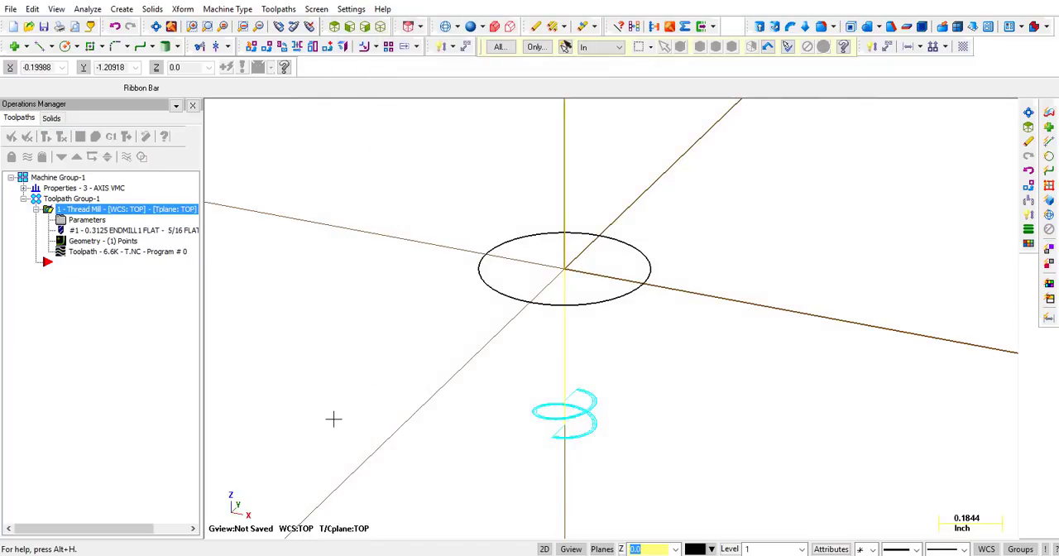
pyautogui.moveTo(561, 432)
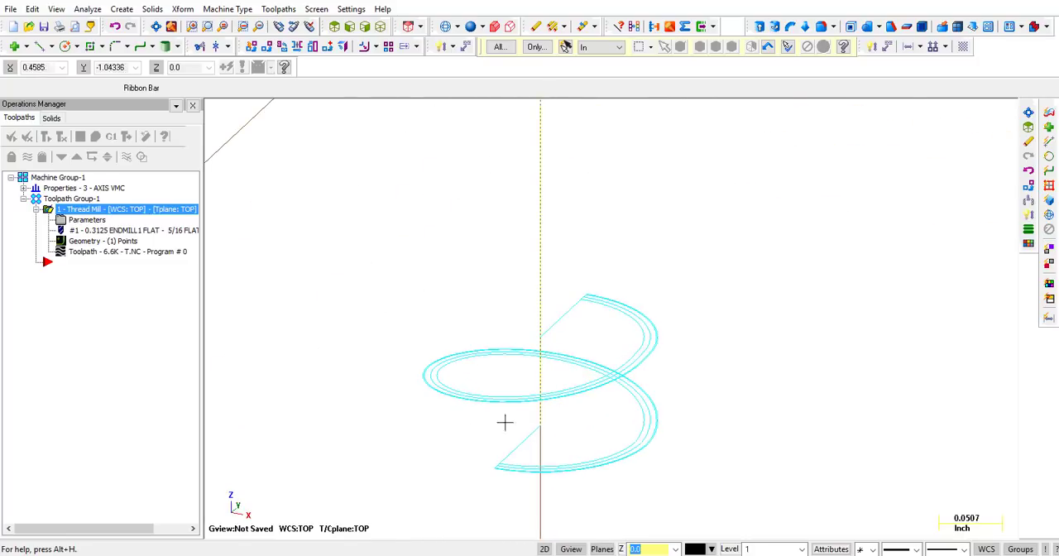
pyautogui.moveTo(421, 450)
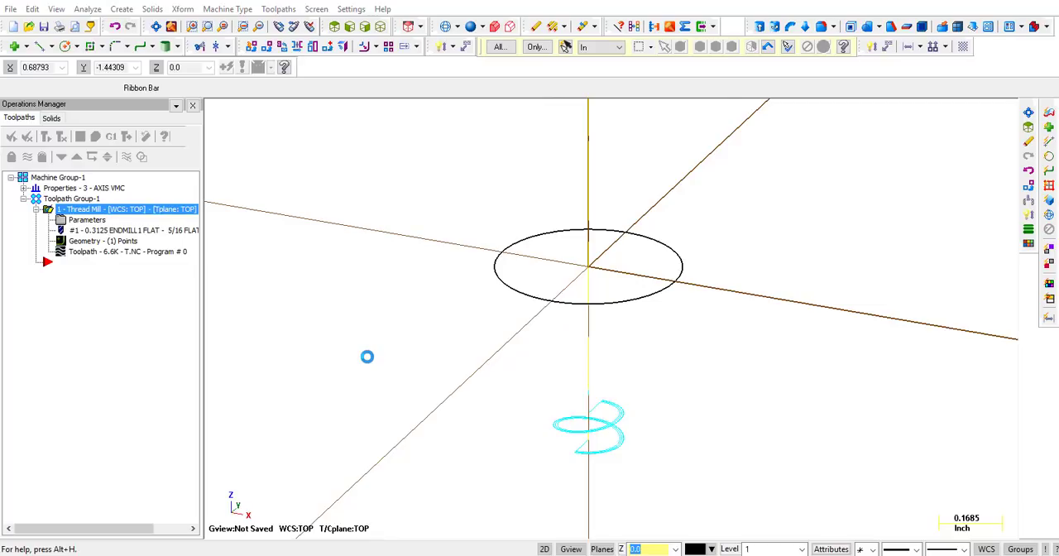
# - Set the cut to Bottom to top with climb milling, regenerate, and start scrubbing the backplot
pyautogui.doubleClick(101, 209)
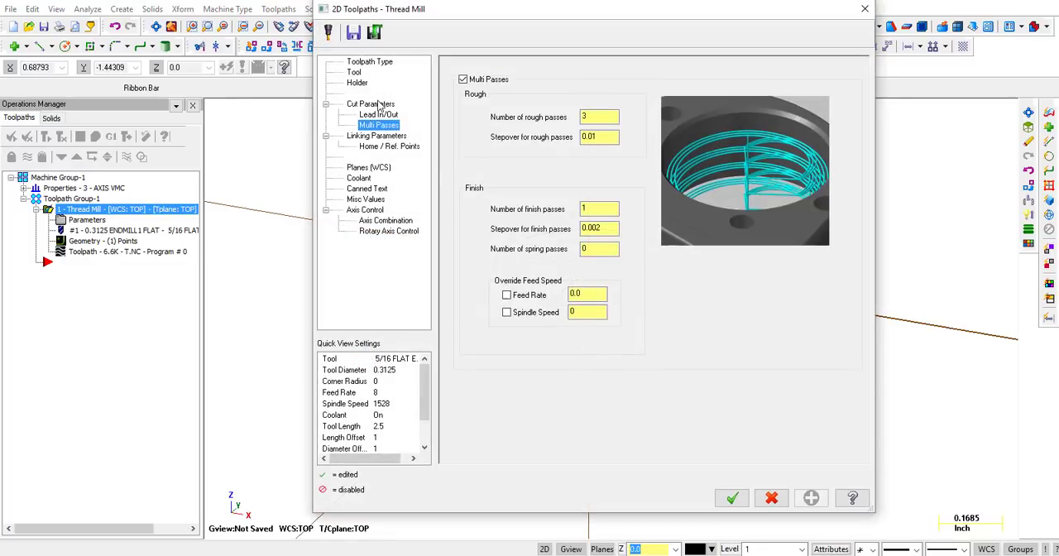
pyautogui.click(370, 103)
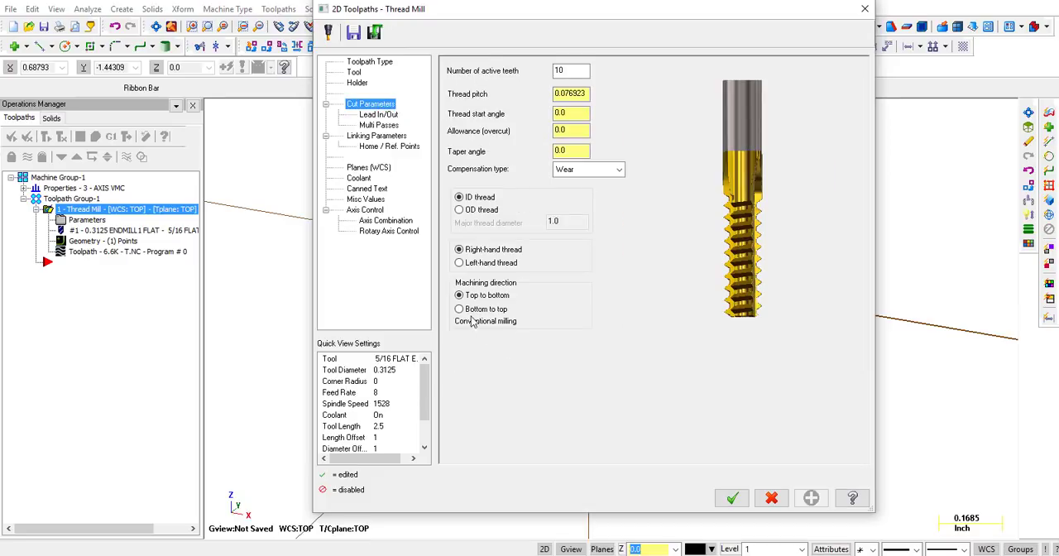
pyautogui.click(460, 308)
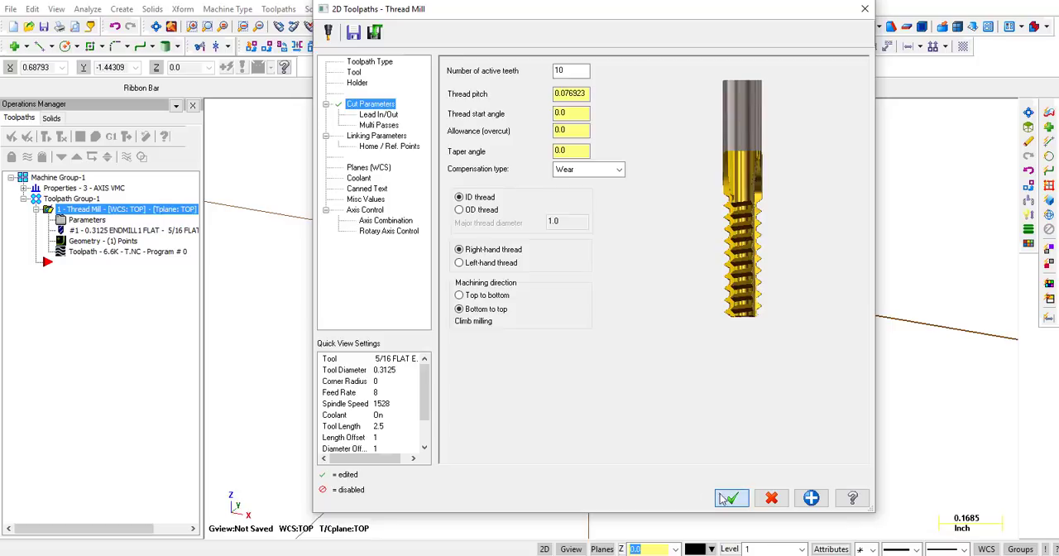
pyautogui.click(732, 496)
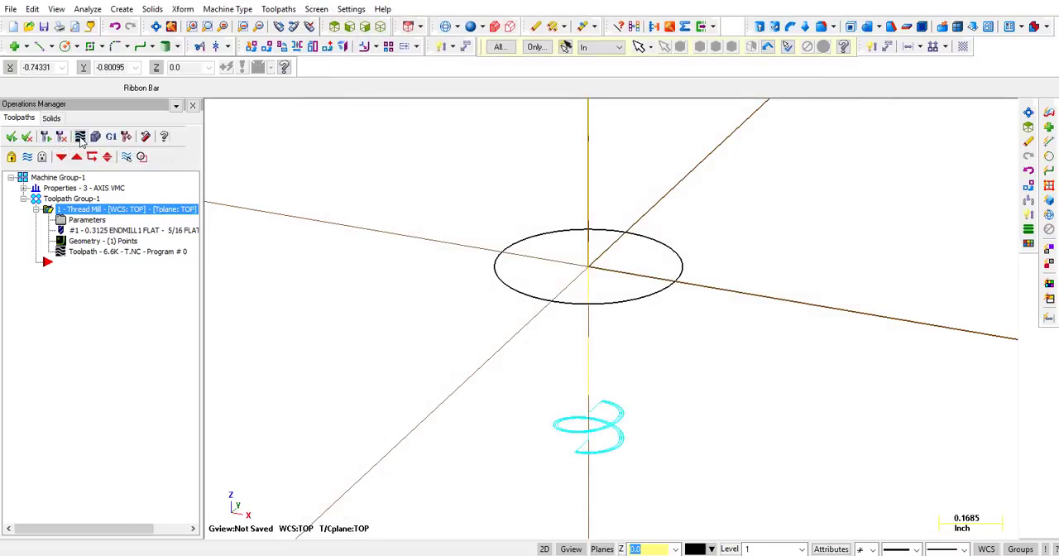
pyautogui.click(80, 135)
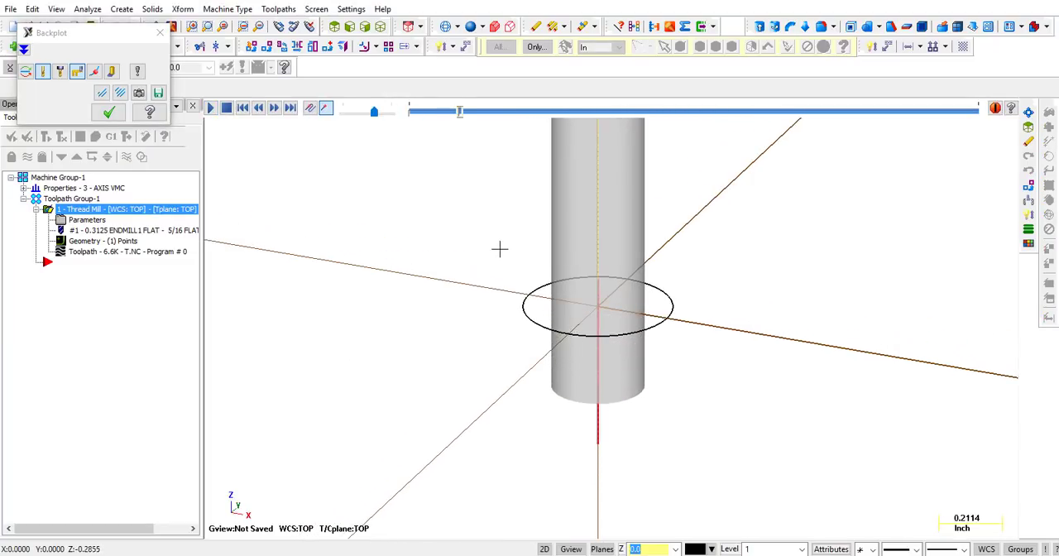
pyautogui.moveTo(460, 111); pyautogui.dragTo(526, 111)
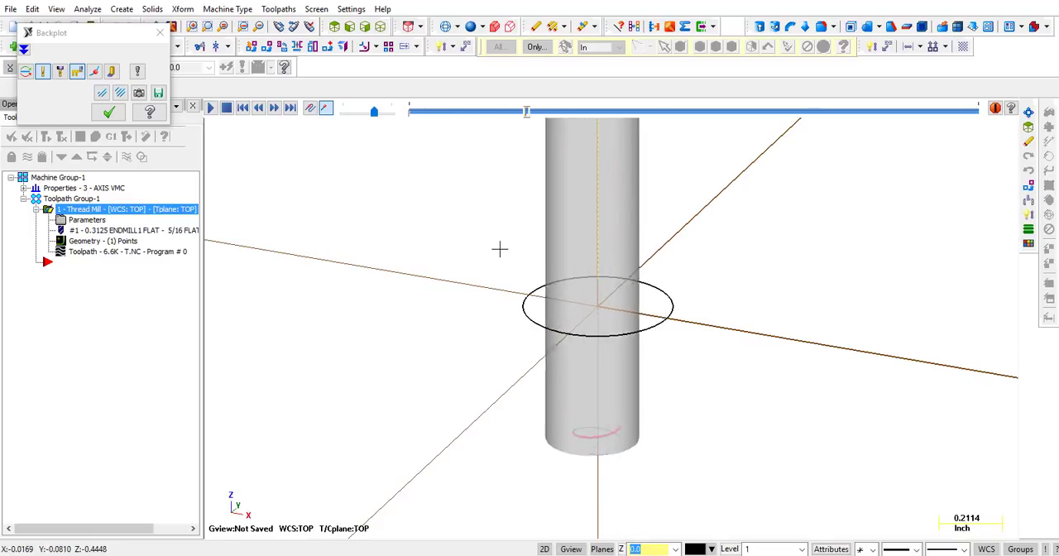